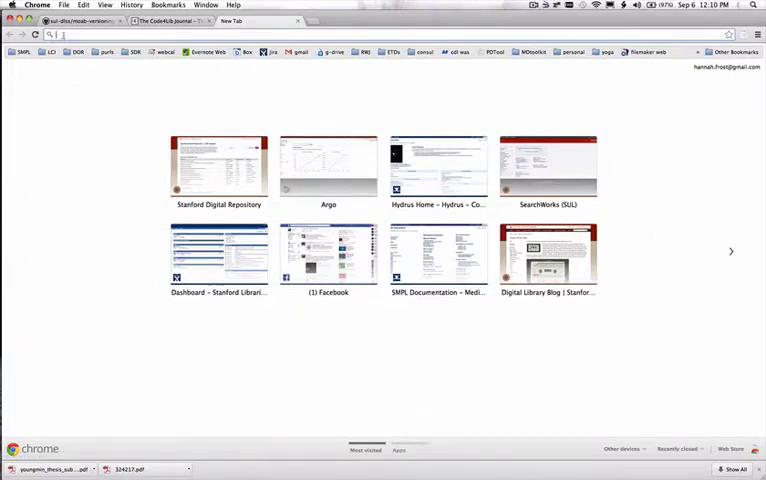
# Go to sdr.stanford.edu and sign in via WebAuth to reach Your Active Collections
pyautogui.write('sdr.stanford.edu')
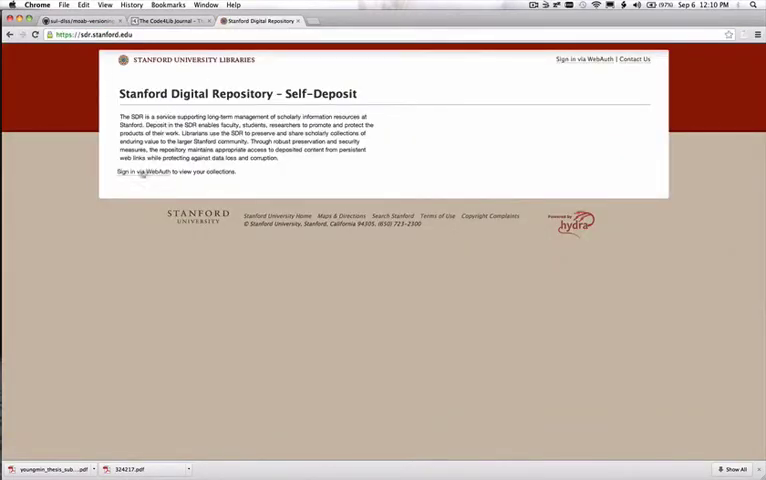
pyautogui.moveTo(152, 176)
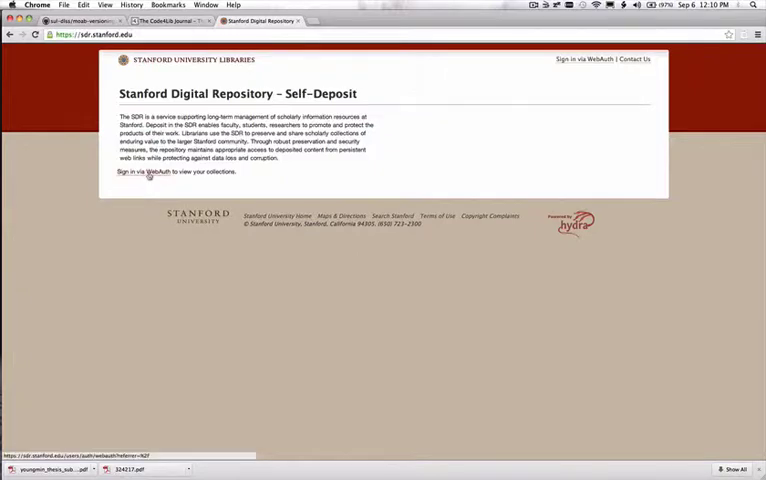
pyautogui.click(156, 172)
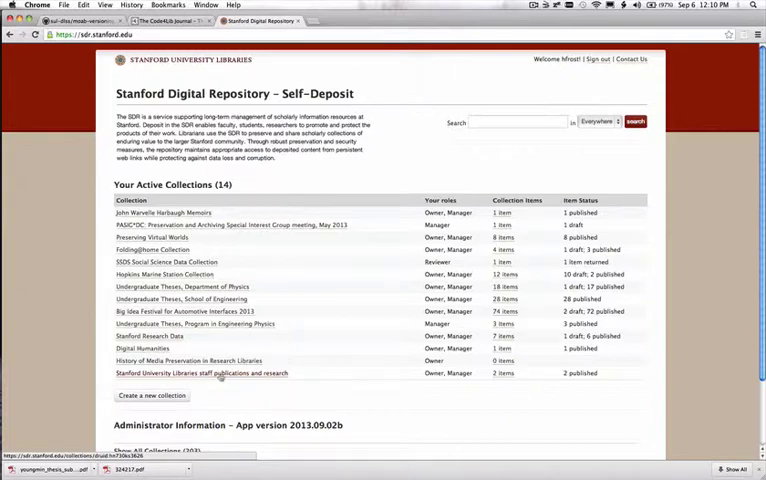
# Open the 'Stanford University Libraries staff publications and research' collection
pyautogui.click(194, 372)
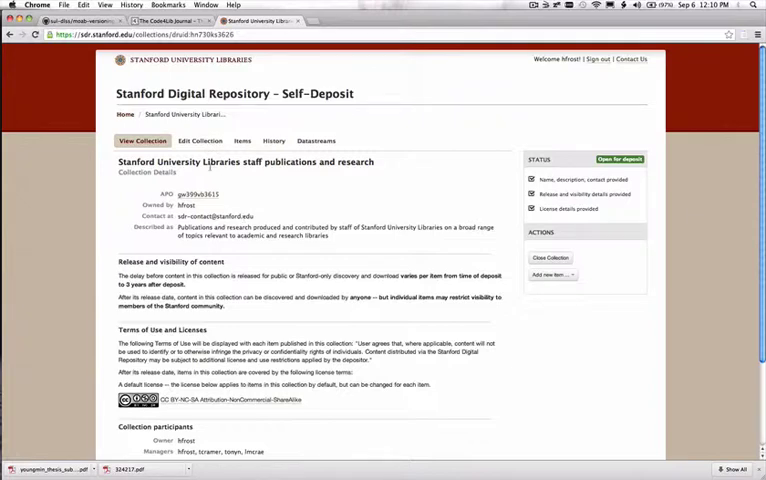
pyautogui.moveTo(200, 140)
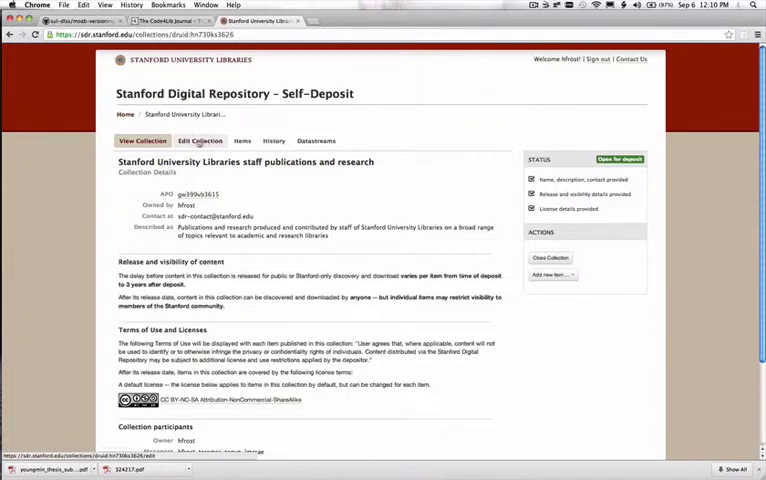
# Enter Edit Collection mode, confirming the open-for-deposit warning, and review the form's settings
pyautogui.click(200, 140)
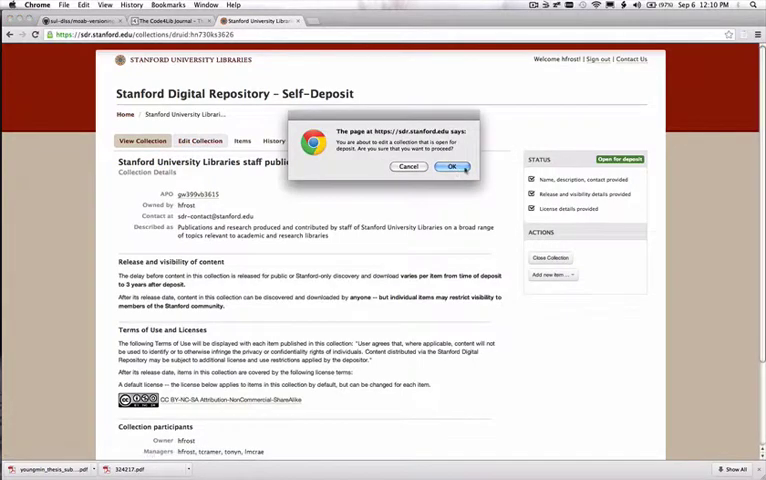
pyautogui.click(460, 168)
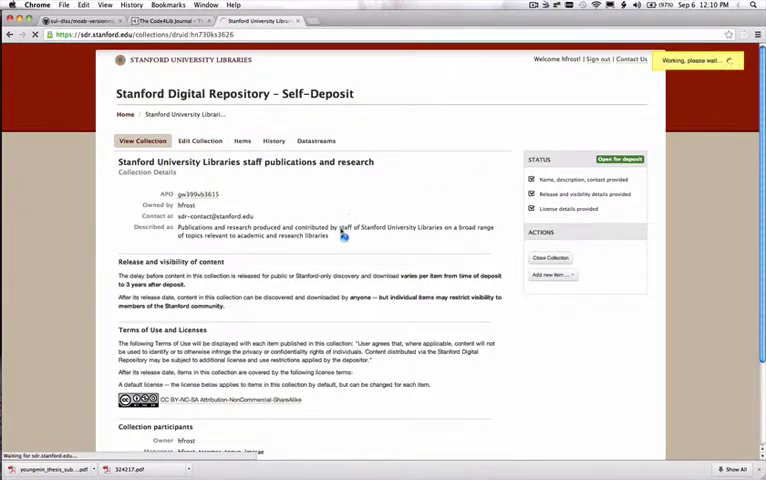
pyautogui.click(200, 140)
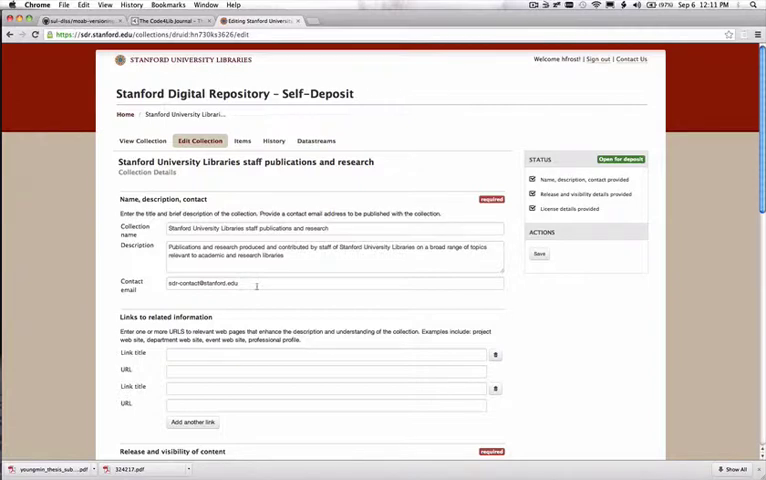
pyautogui.scroll(-3)
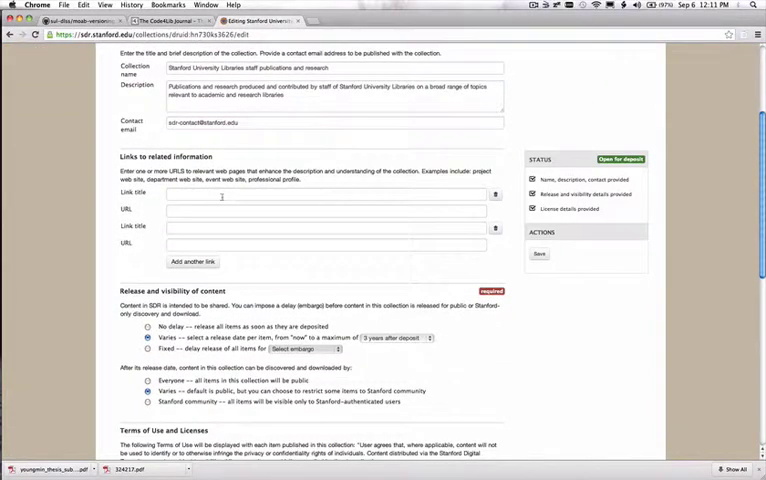
pyautogui.moveTo(364, 260)
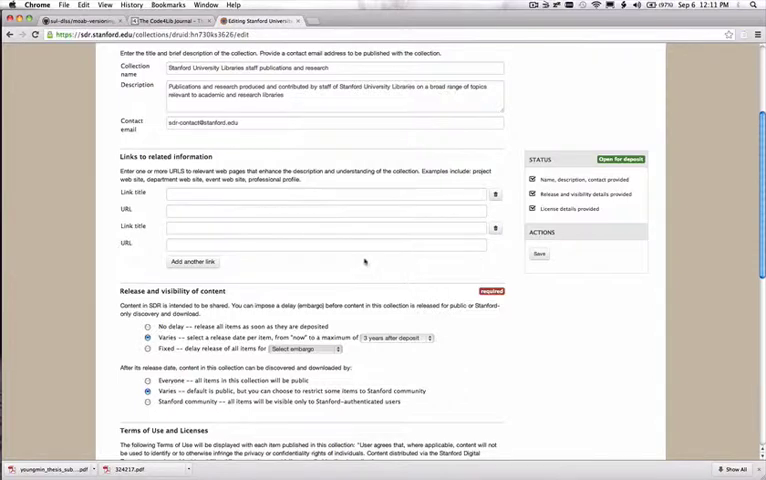
pyautogui.moveTo(360, 260)
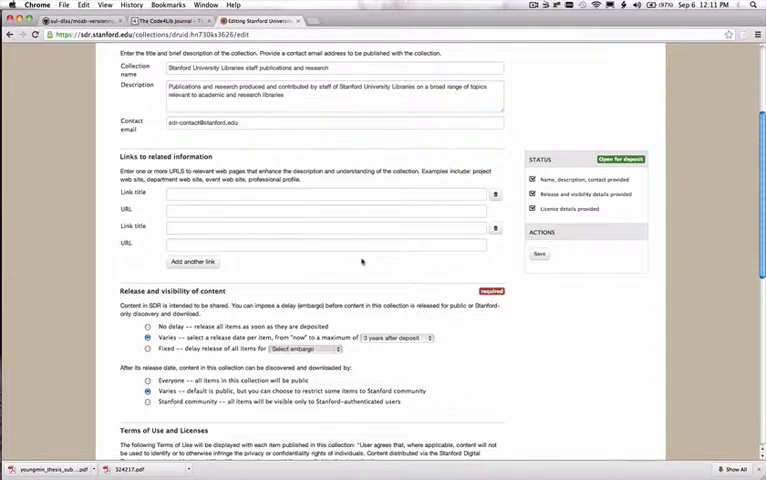
pyautogui.scroll(-3)
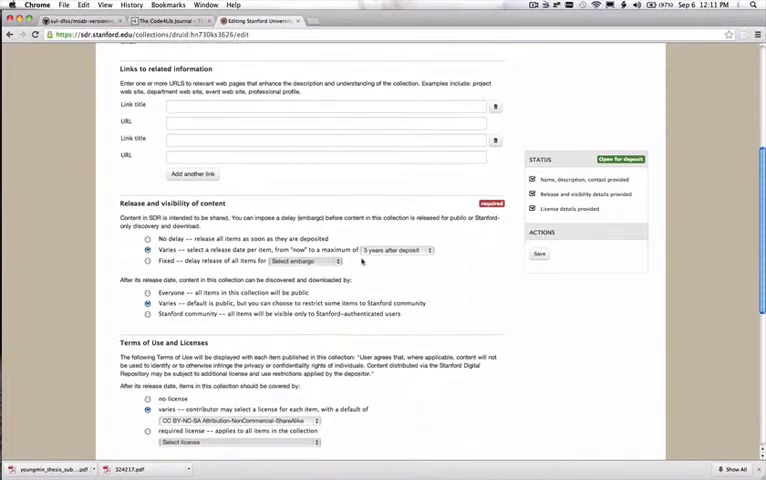
pyautogui.scroll(-3)
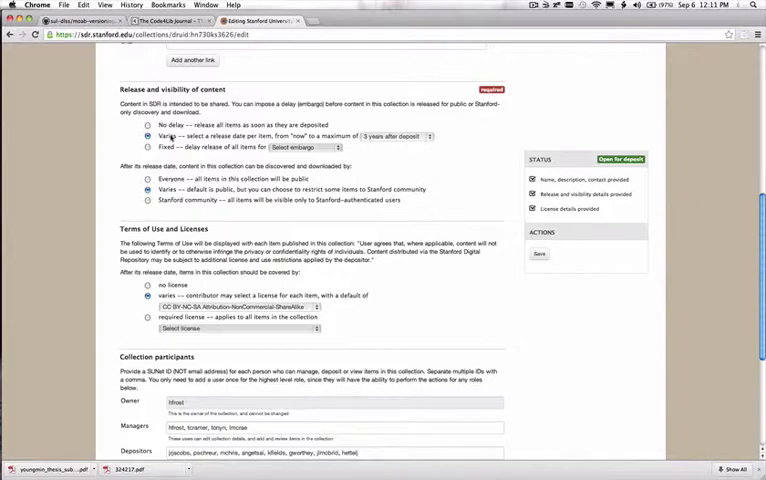
pyautogui.moveTo(382, 156)
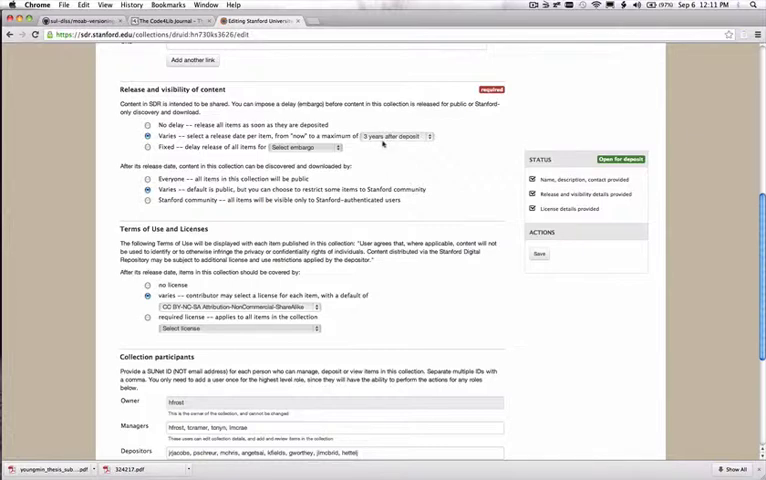
pyautogui.moveTo(368, 176)
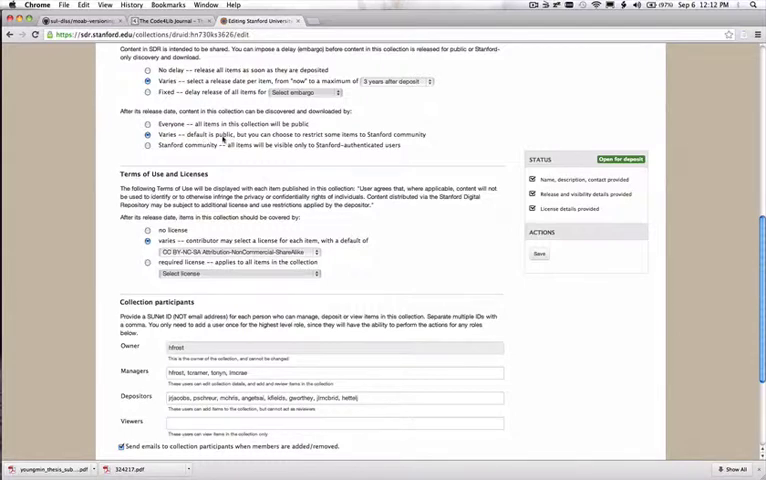
pyautogui.moveTo(390, 208)
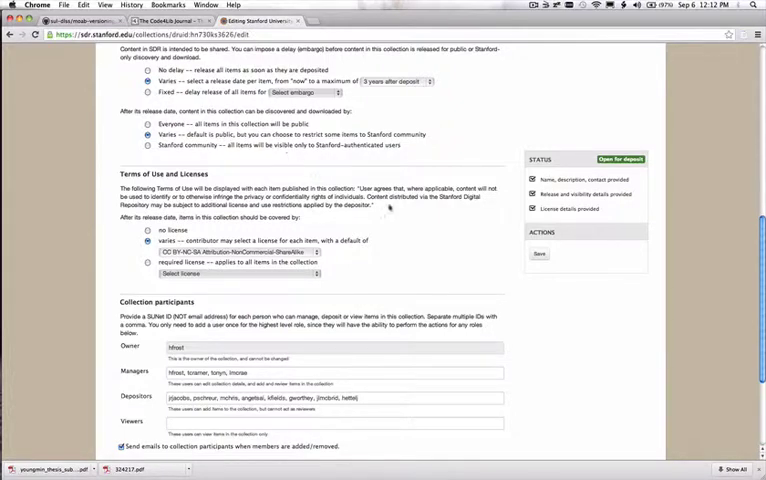
# Choose CC BY-NC-SA Attribution-NonCommercial-ShareAlike as the collection's default license
pyautogui.scroll(-3)
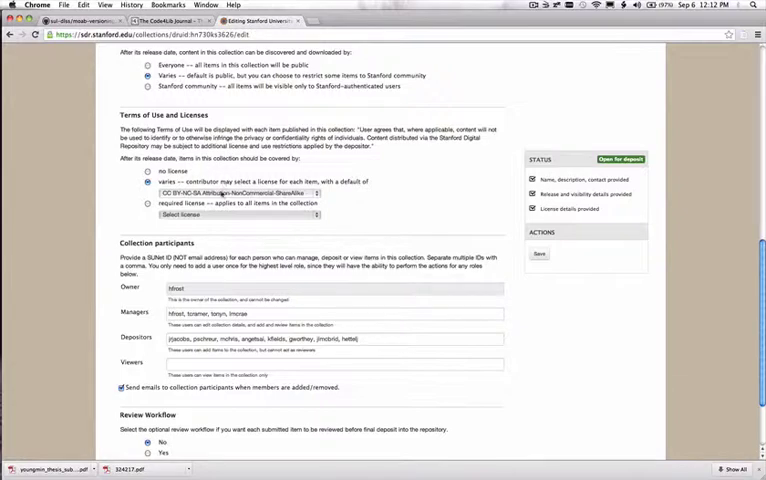
pyautogui.click(238, 192)
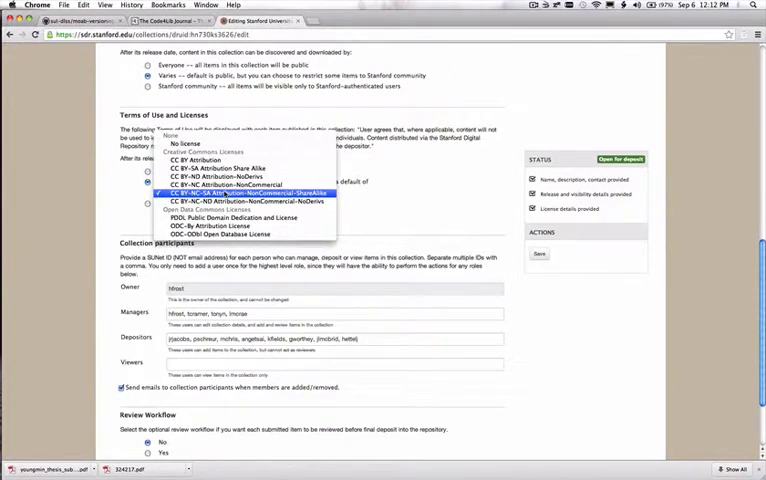
pyautogui.click(244, 192)
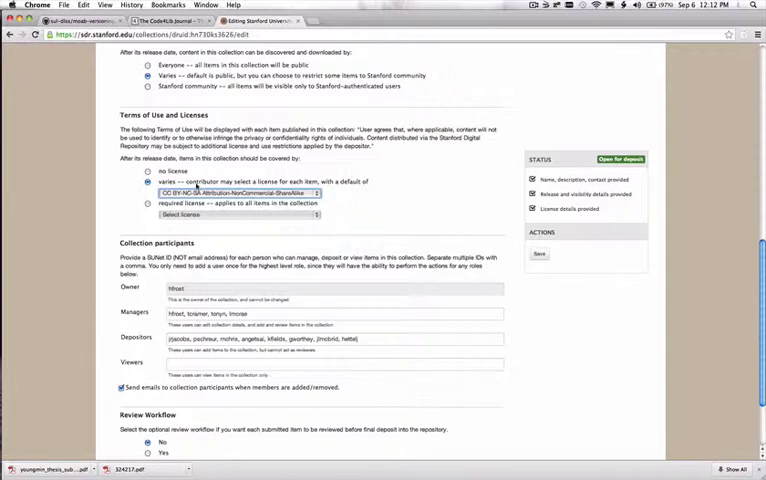
pyautogui.scroll(-3)
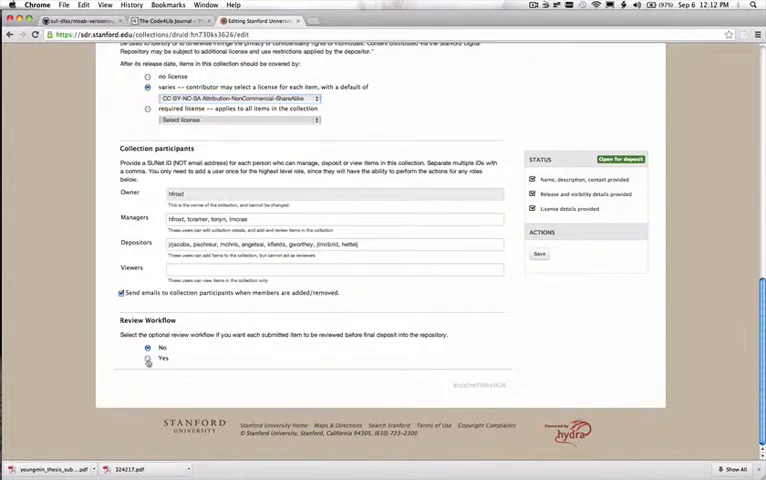
pyautogui.click(148, 358)
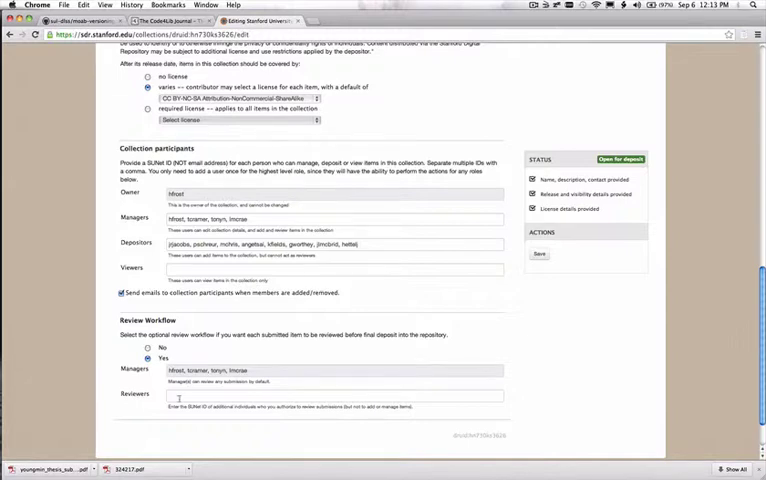
pyautogui.click(148, 348)
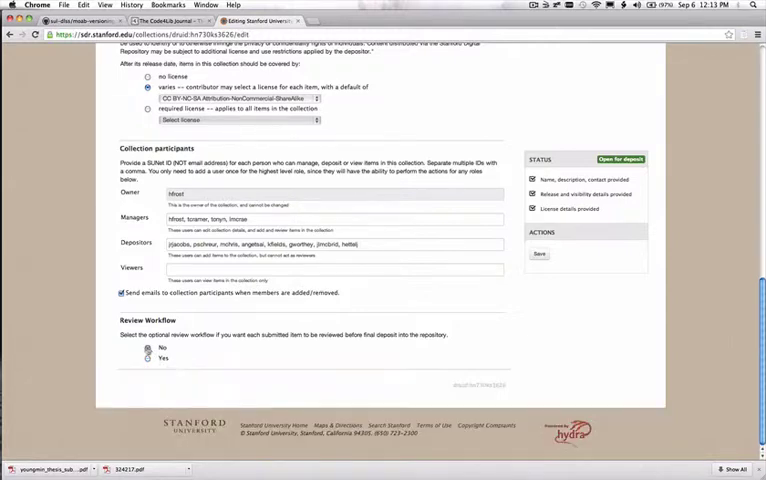
pyautogui.click(148, 348)
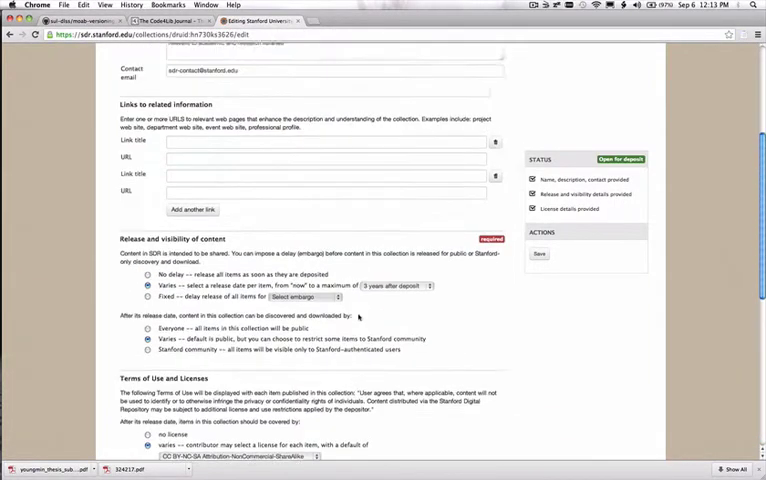
pyautogui.scroll(3)
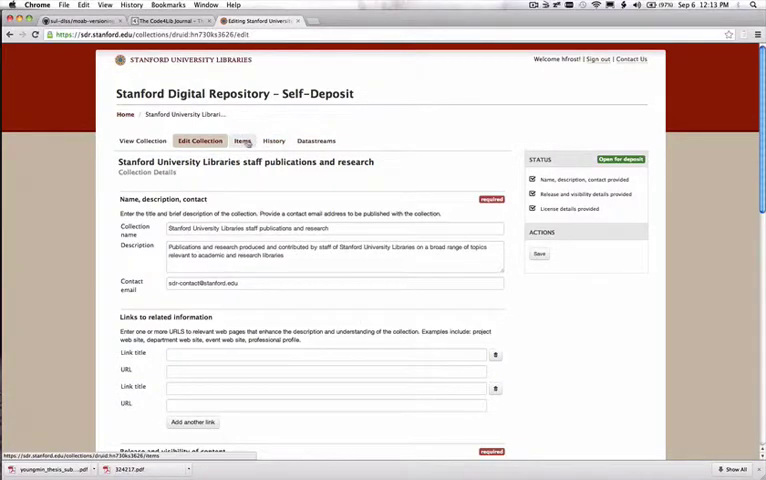
# Add a new item of type 'article', creating an Untitled draft with its edit form
pyautogui.click(242, 140)
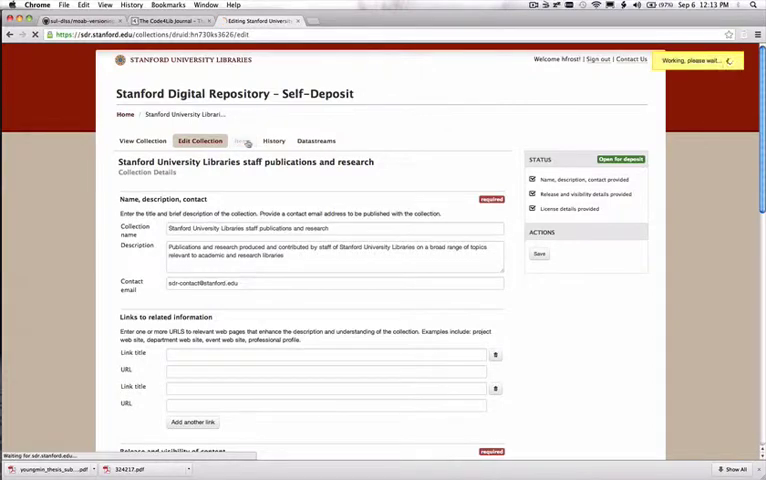
pyautogui.click(244, 140)
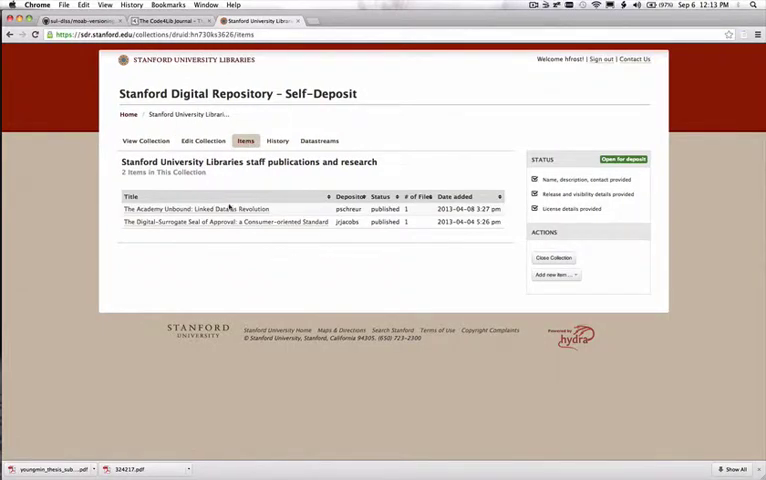
pyautogui.moveTo(228, 236)
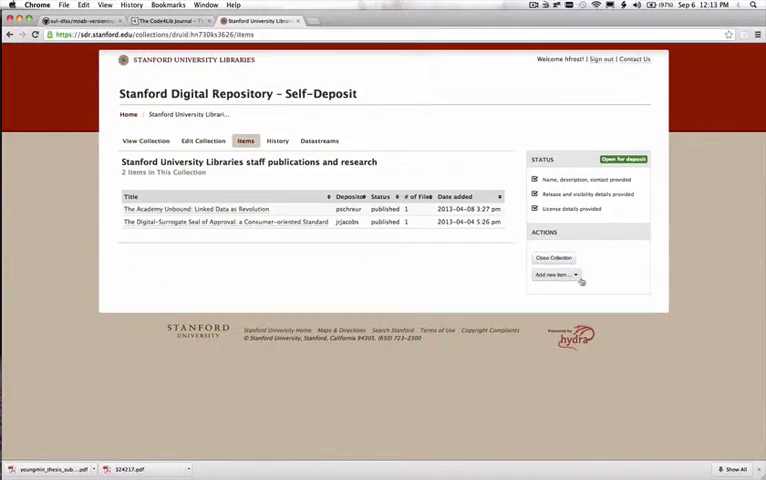
pyautogui.click(556, 276)
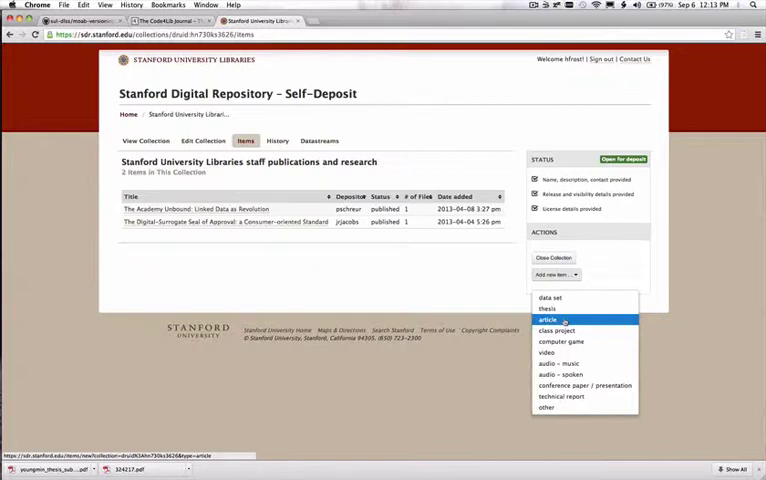
pyautogui.click(548, 320)
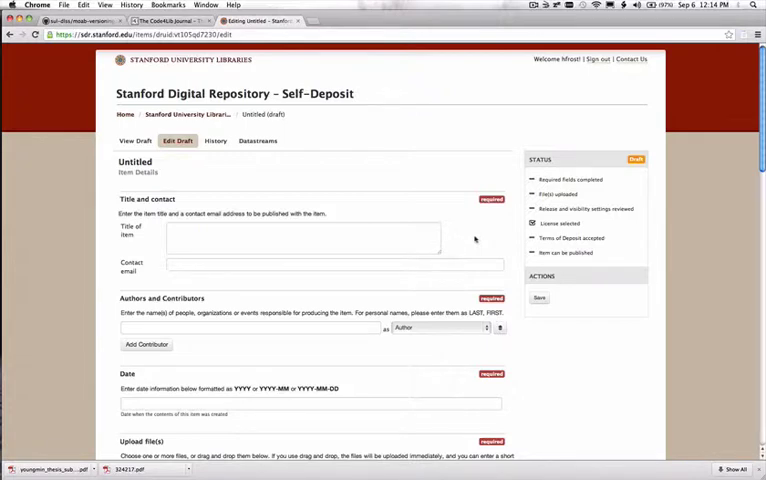
pyautogui.click(304, 236)
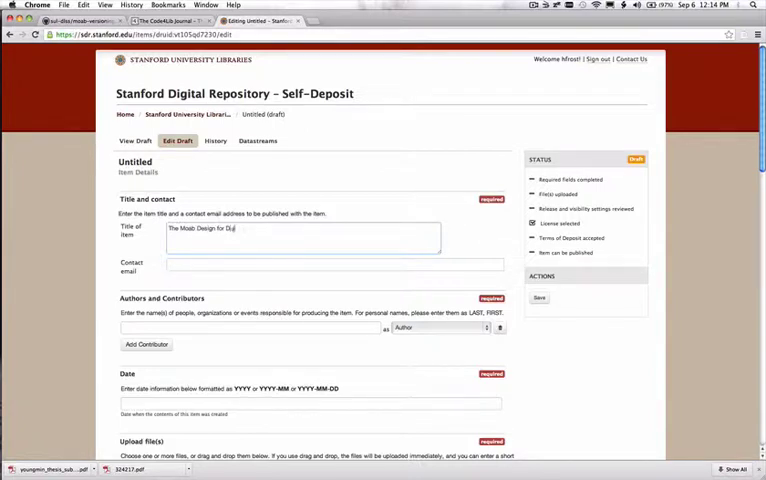
pyautogui.write('ital Object')
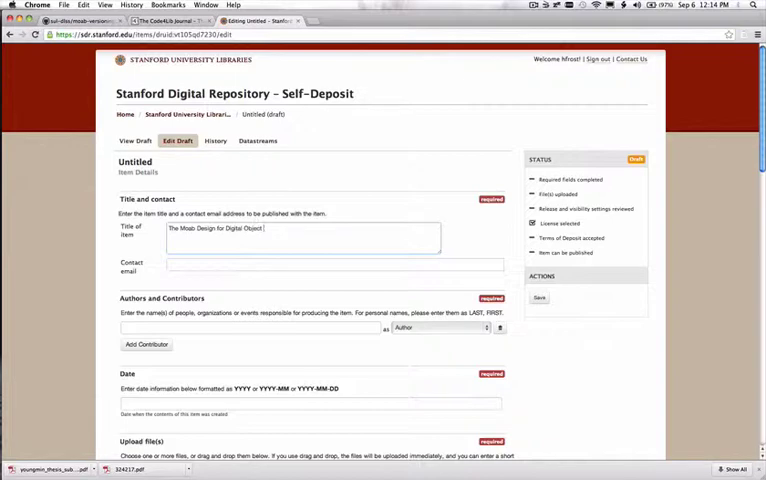
pyautogui.write('Versioning')
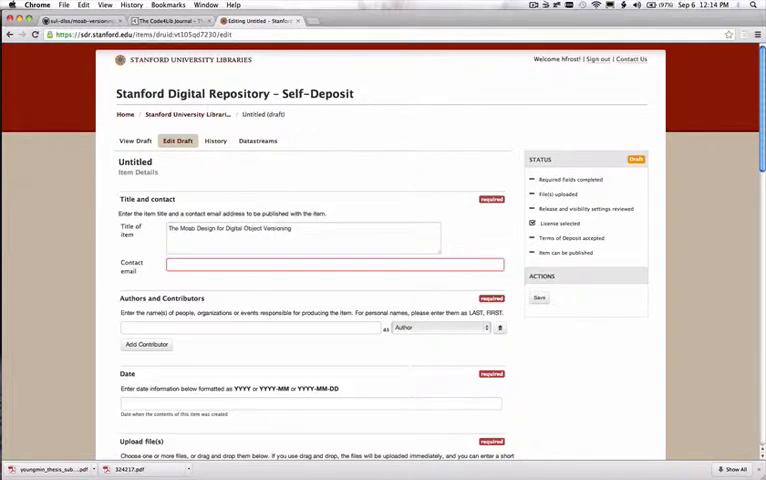
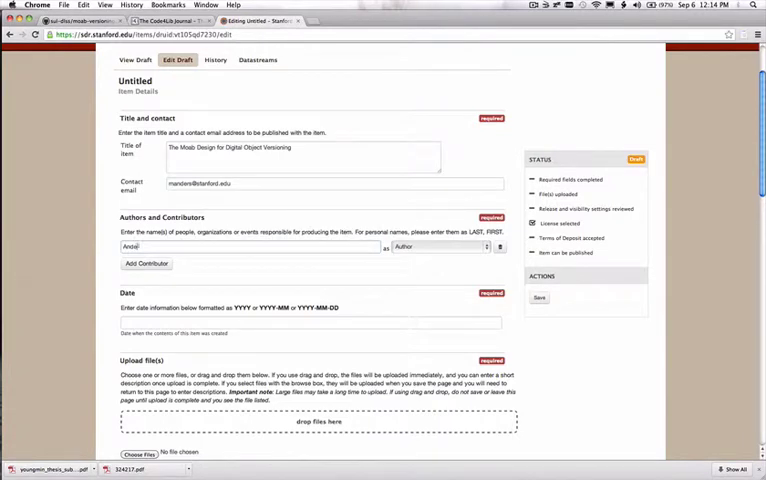
# Add contributor Anderson, Richard with the role set to Author
pyautogui.write('Anderson, Ri')
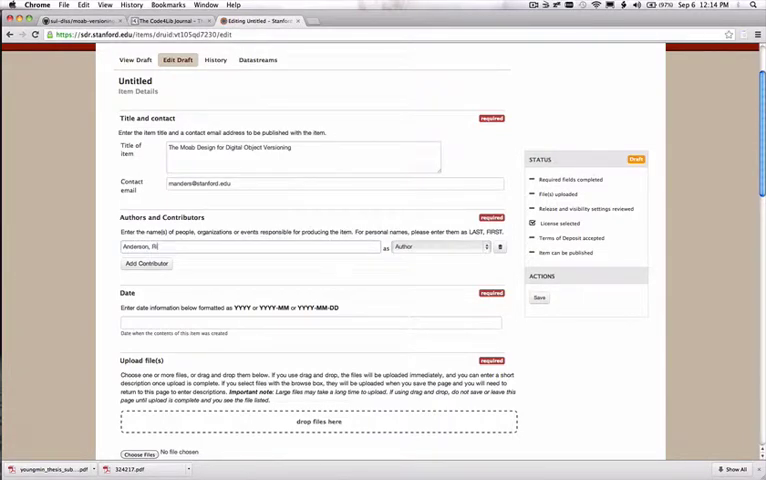
pyautogui.write('Richard')
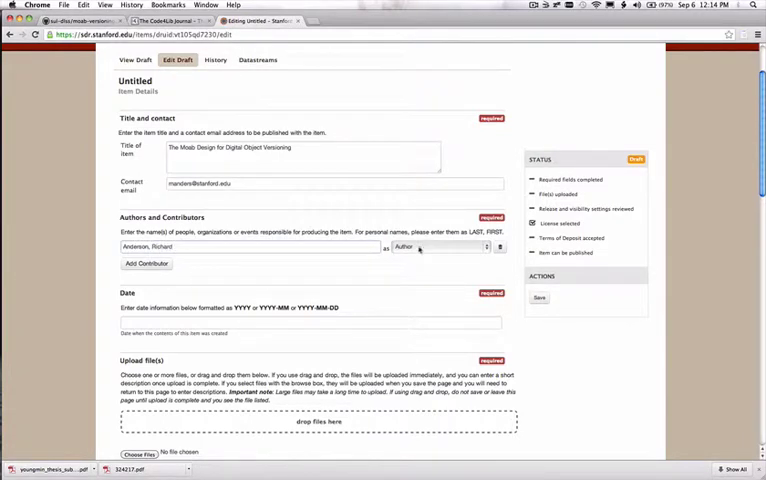
pyautogui.click(442, 246)
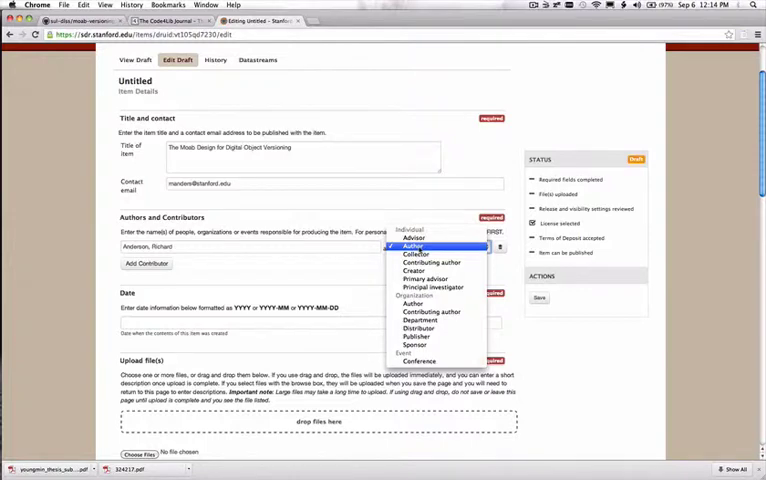
pyautogui.click(412, 246)
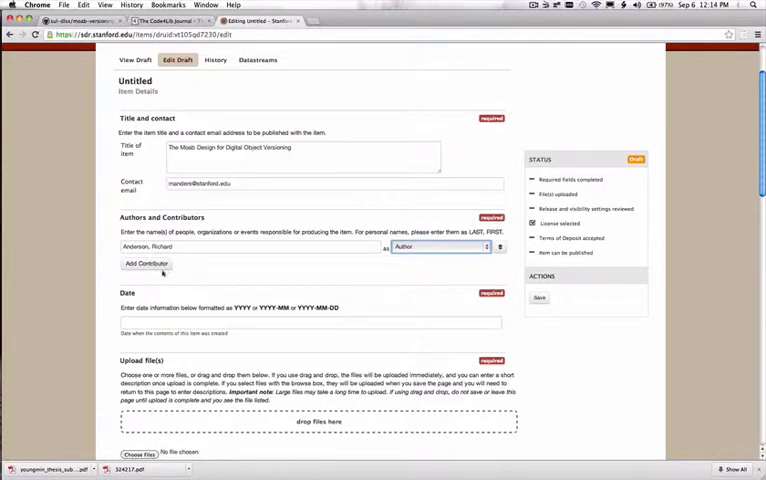
pyautogui.scroll(-3)
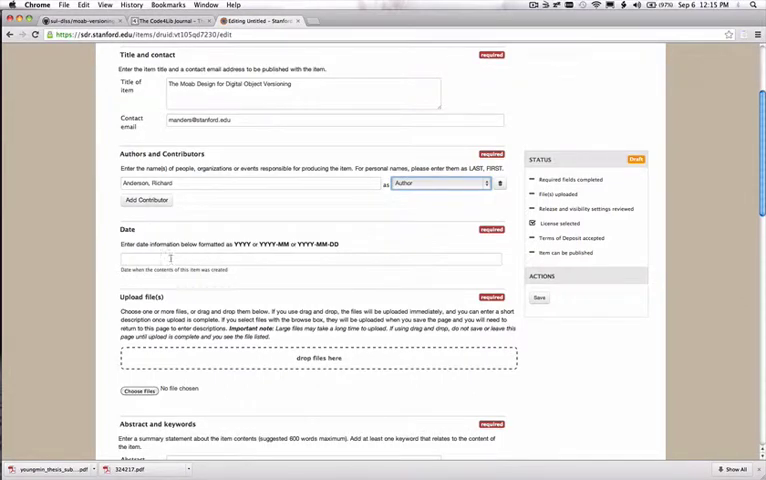
# Enter 2013-07-15 in the item's Date field
pyautogui.click(312, 258)
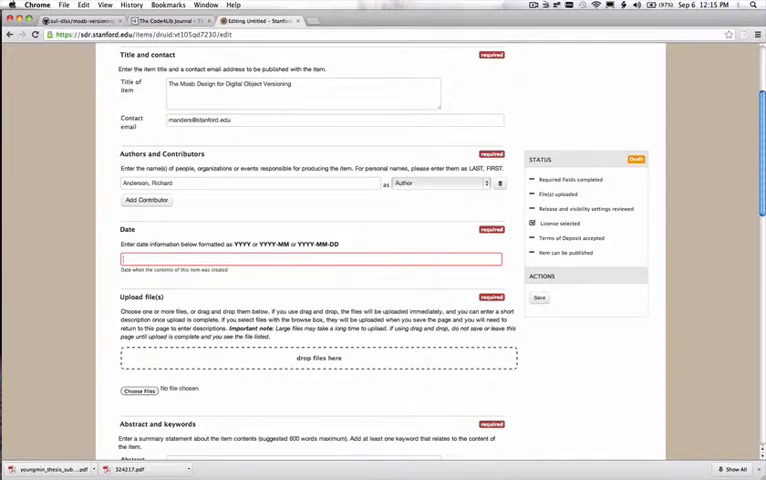
pyautogui.write('2013-07-15')
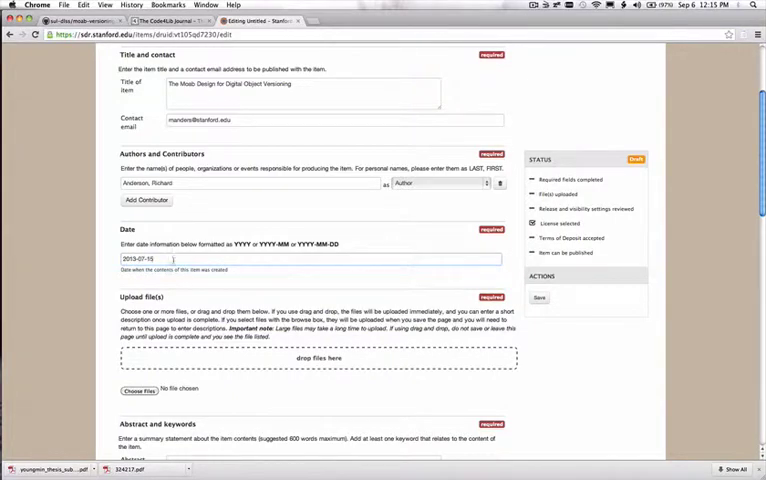
pyautogui.moveTo(180, 284)
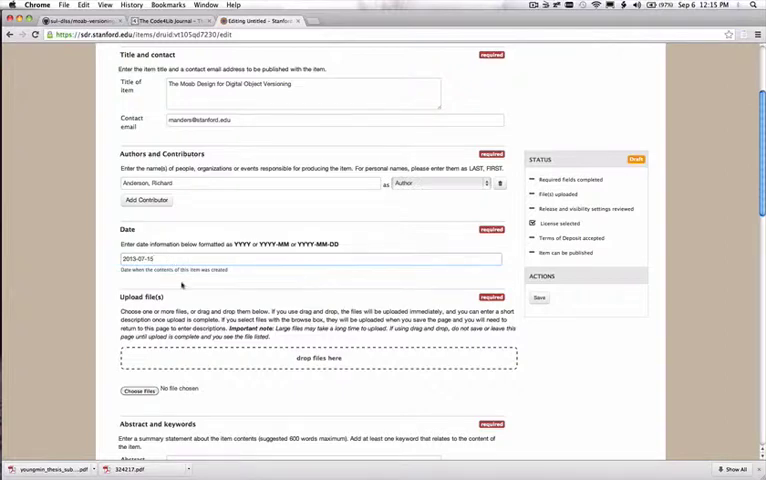
# Upload the .docx, .pdf and .zip files and describe each: article, PDF, and zip of published images
pyautogui.scroll(-3)
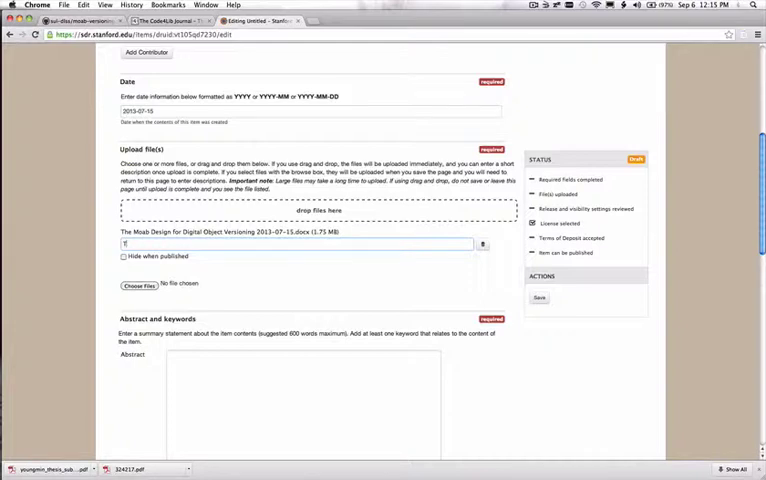
pyautogui.write('The articlij')
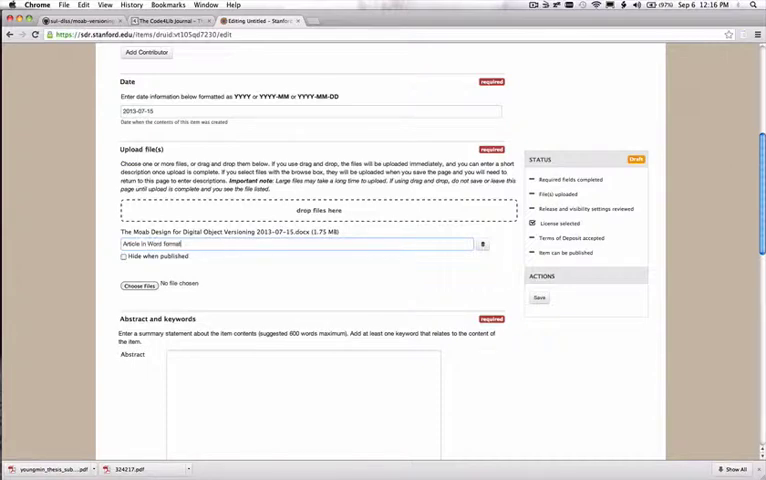
pyautogui.moveTo(240, 284)
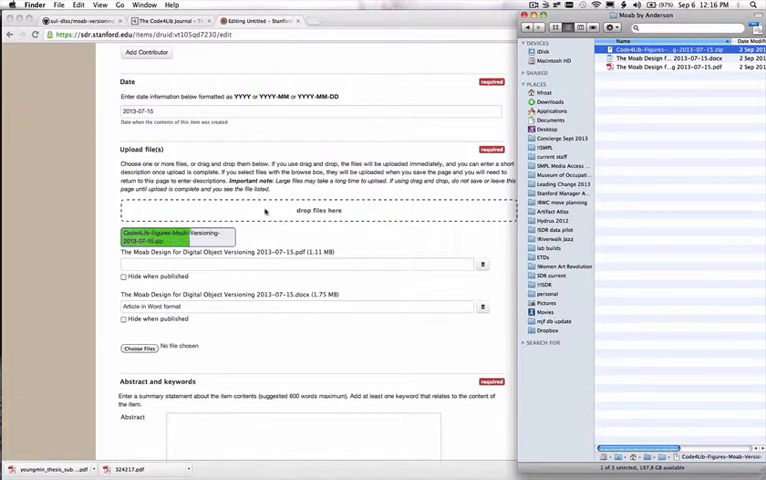
pyautogui.moveTo(218, 282)
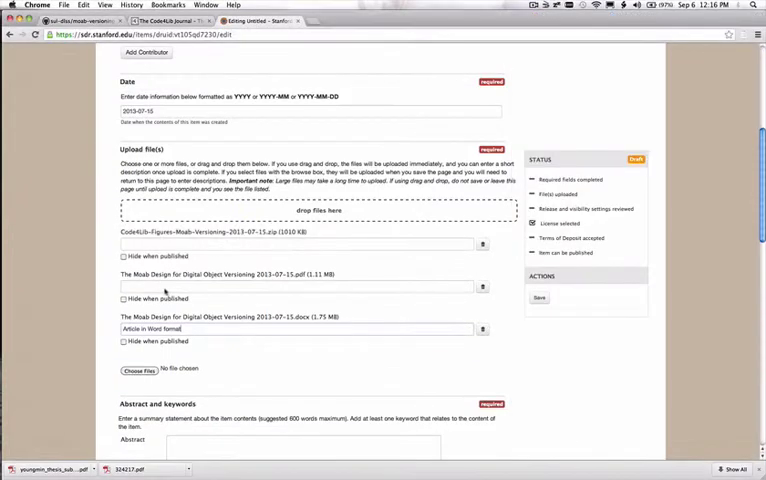
pyautogui.write('PDF of article derives from Word')
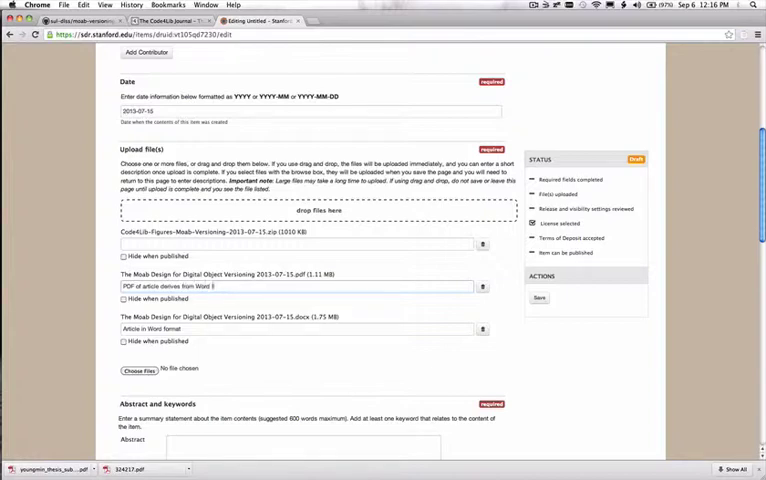
pyautogui.write('file')
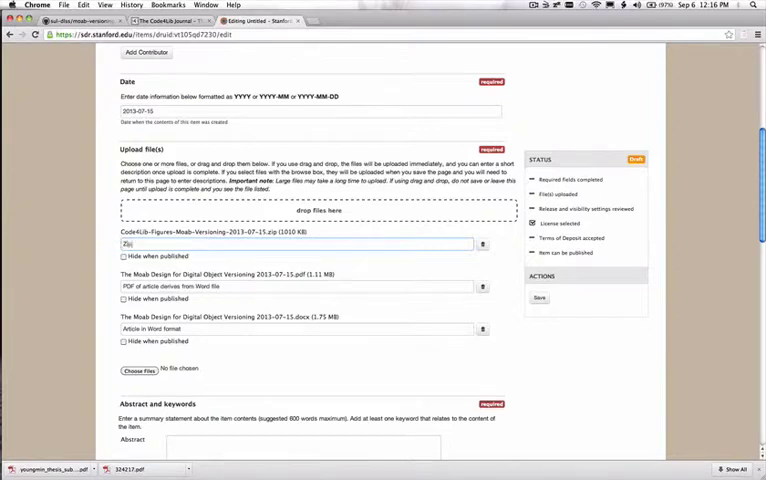
pyautogui.write('file containing')
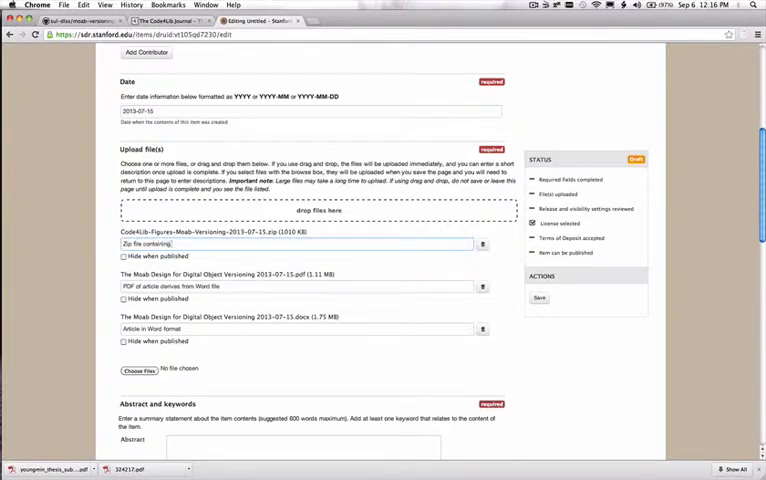
pyautogui.write('images published in the article')
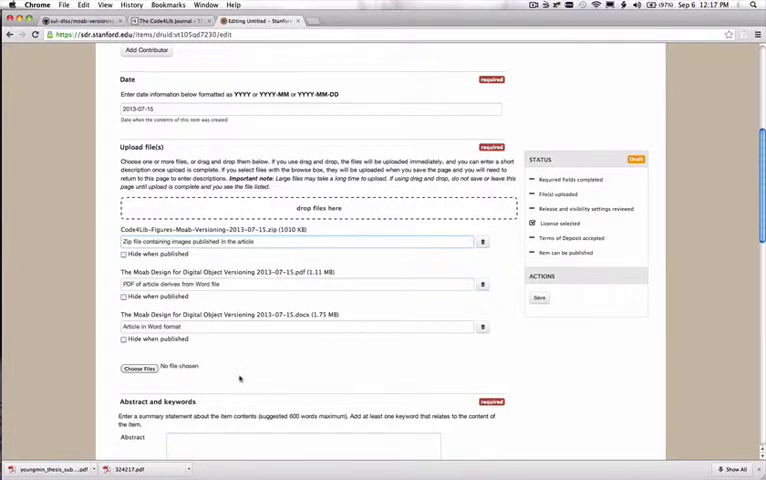
# Paste the abstract and enter keywords digital preservation, digital object versioning, repository storage
pyautogui.scroll(-3)
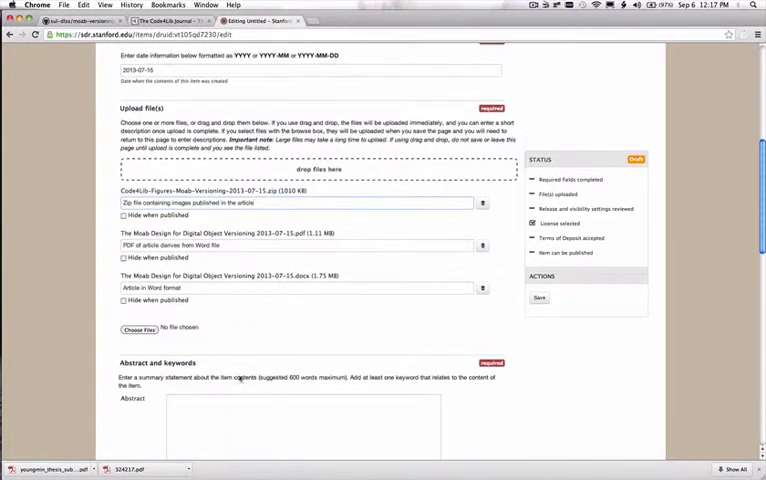
pyautogui.scroll(-3)
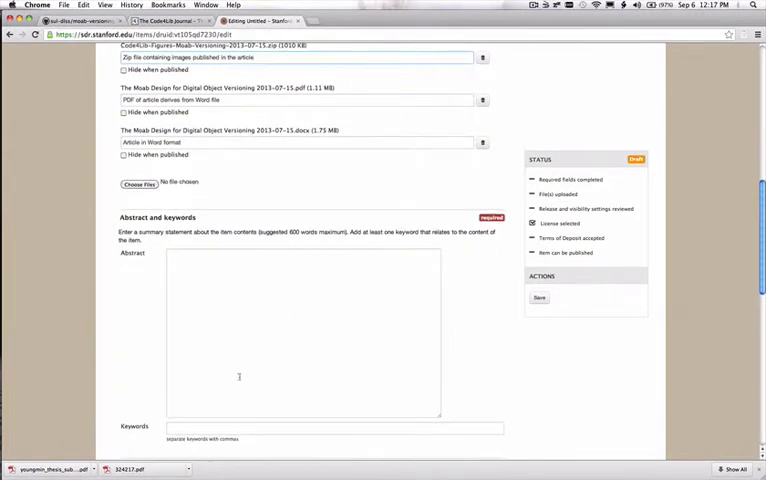
pyautogui.scroll(-3)
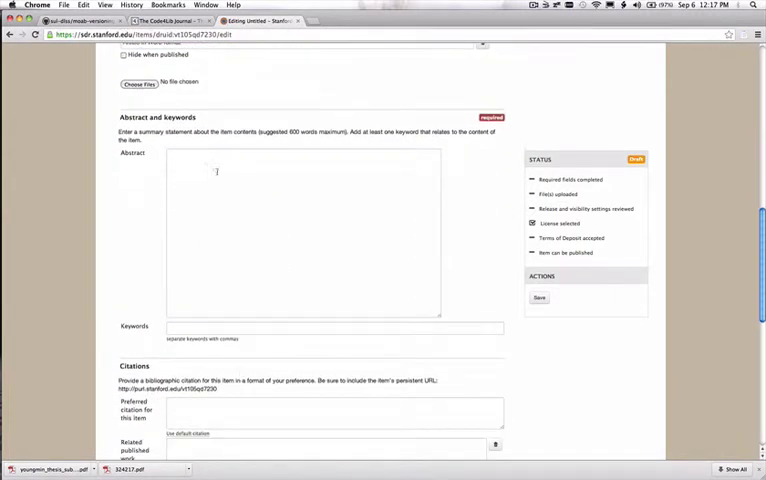
pyautogui.click(302, 172)
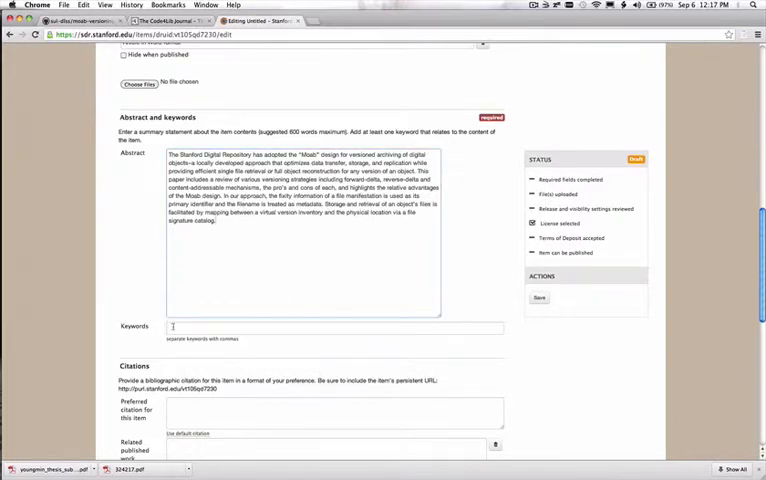
pyautogui.click(300, 328)
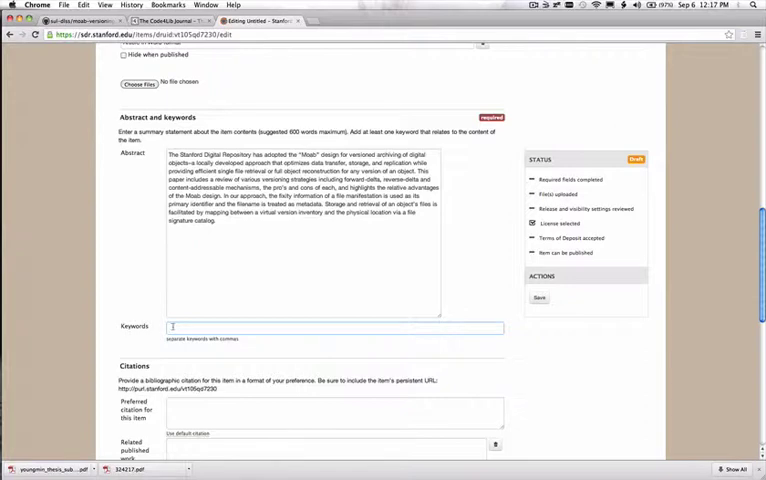
pyautogui.write('digital preservation, digital')
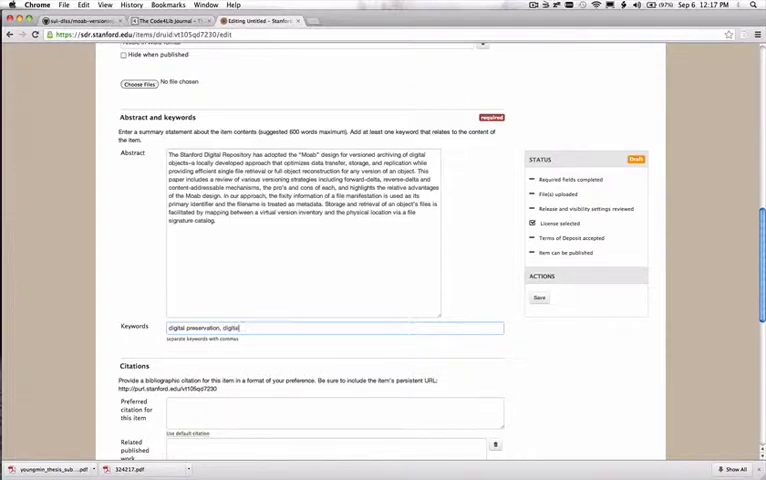
pyautogui.write('object versioning, repository storage')
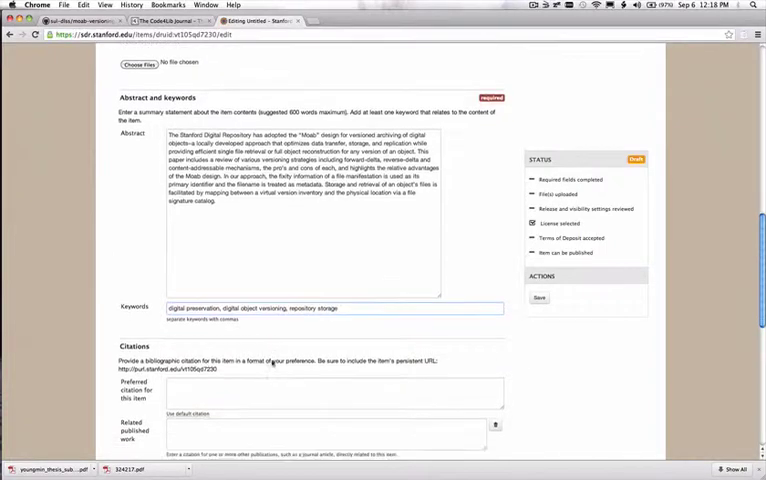
# Enter the preferred citation and related published work citation for The Moab Design for Digital Object Versioning
pyautogui.scroll(-3)
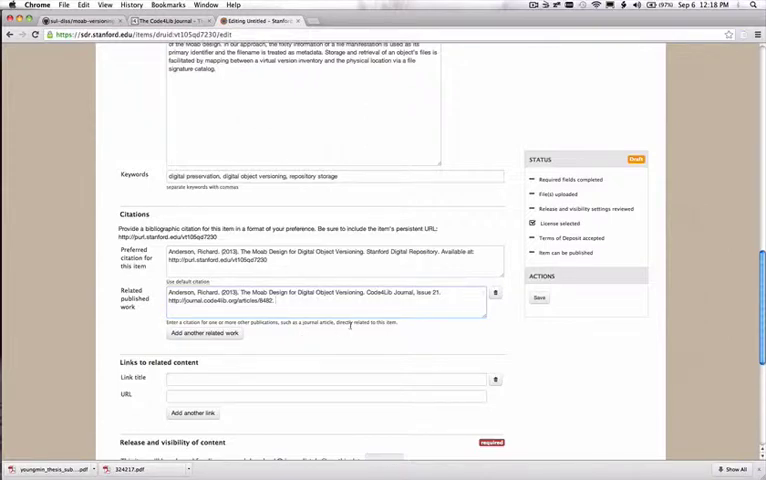
pyautogui.scroll(-3)
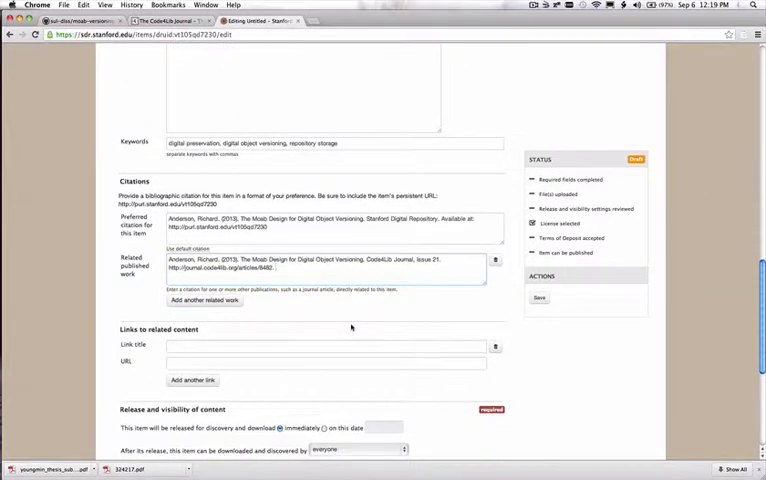
pyautogui.scroll(-3)
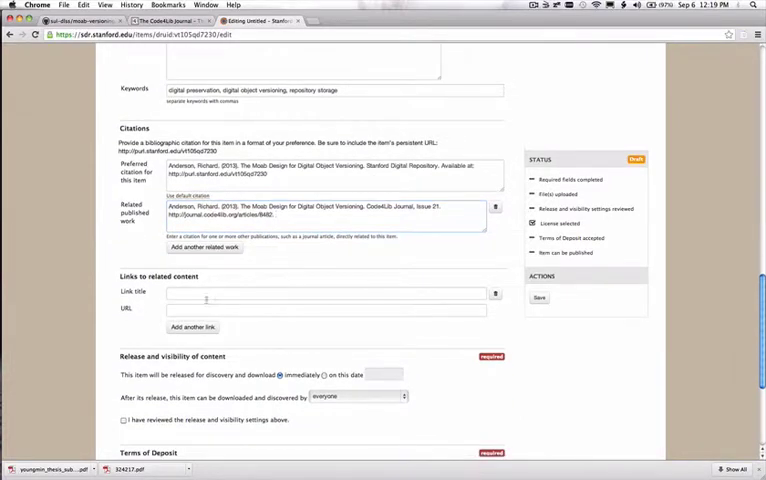
pyautogui.click(324, 292)
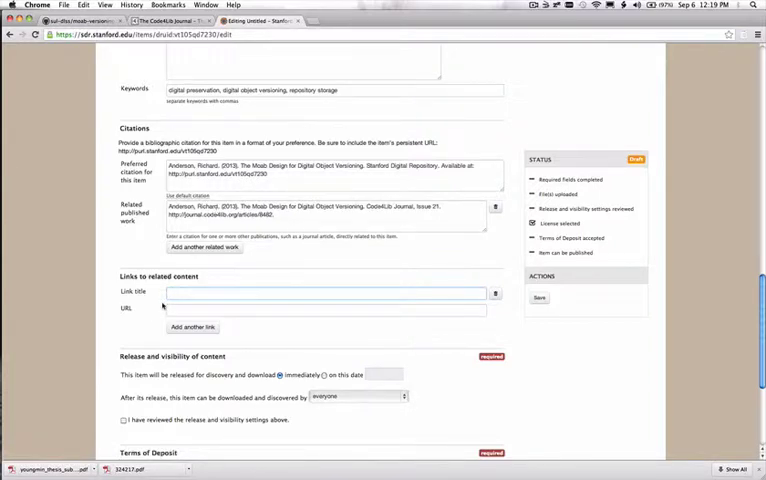
pyautogui.click(328, 292)
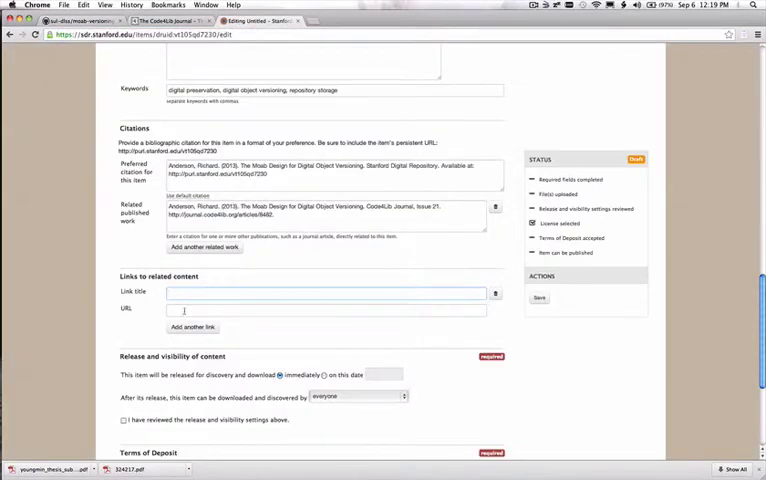
pyautogui.write('https://github.com/sul-diss/moab-versioning')
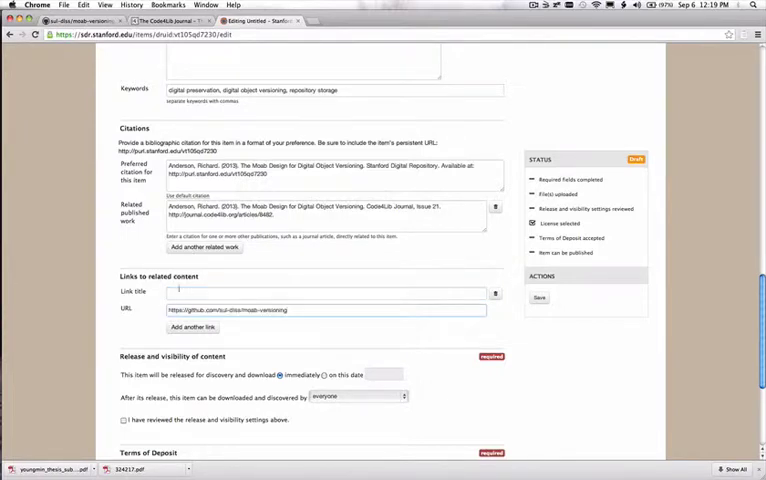
pyautogui.click(330, 292)
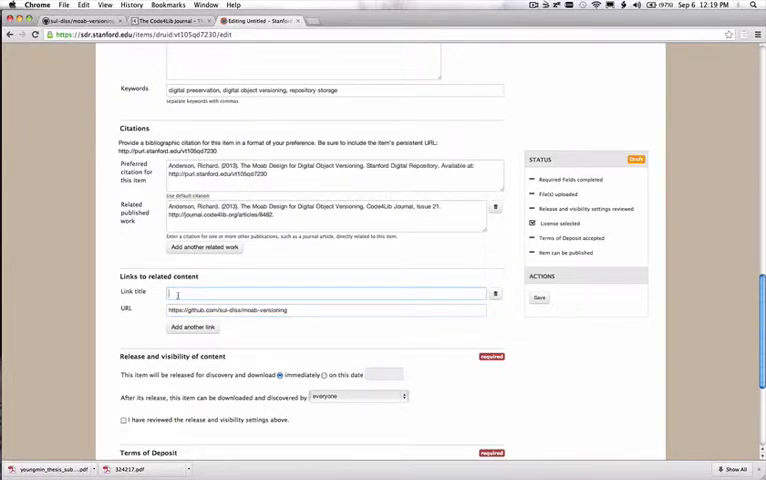
pyautogui.write('Moab')
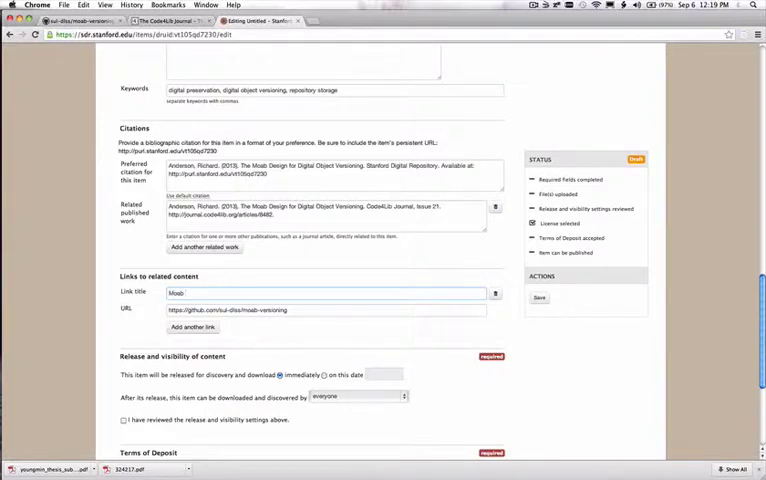
pyautogui.write('Versioning code on GitHub')
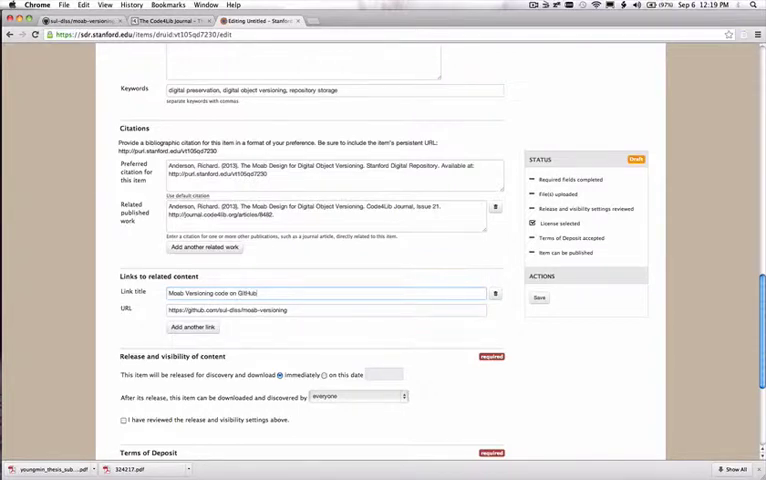
pyautogui.moveTo(404, 336)
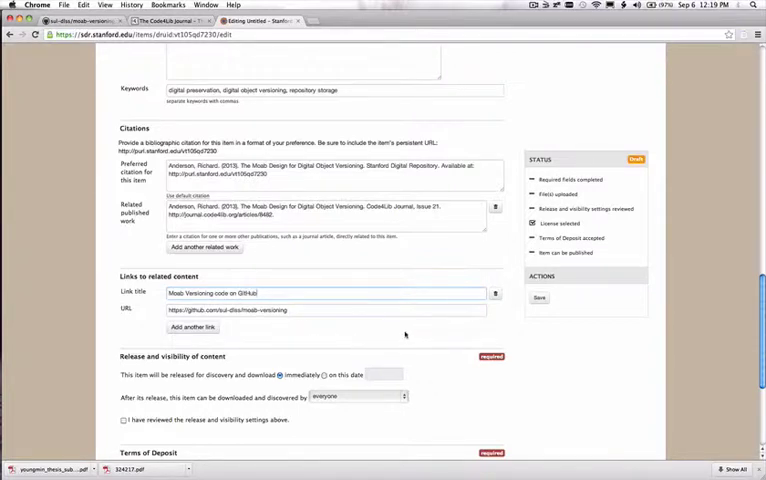
# Keep immediate release with downloads open to everyone and tick that release and visibility settings were reviewed
pyautogui.scroll(-3)
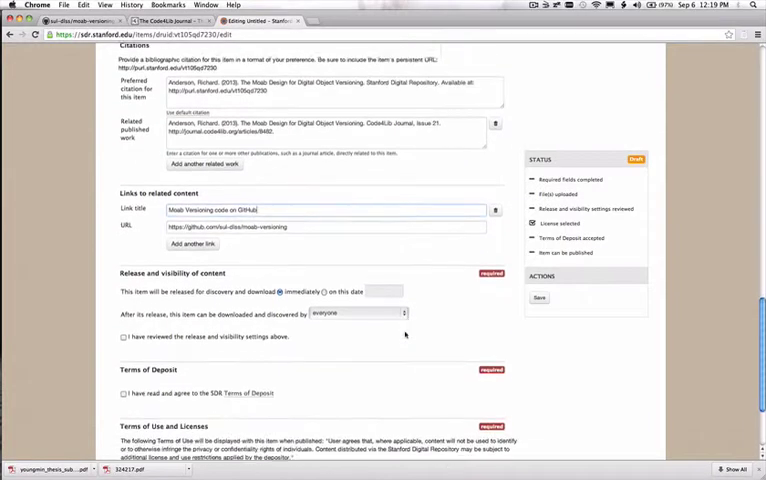
pyautogui.scroll(-3)
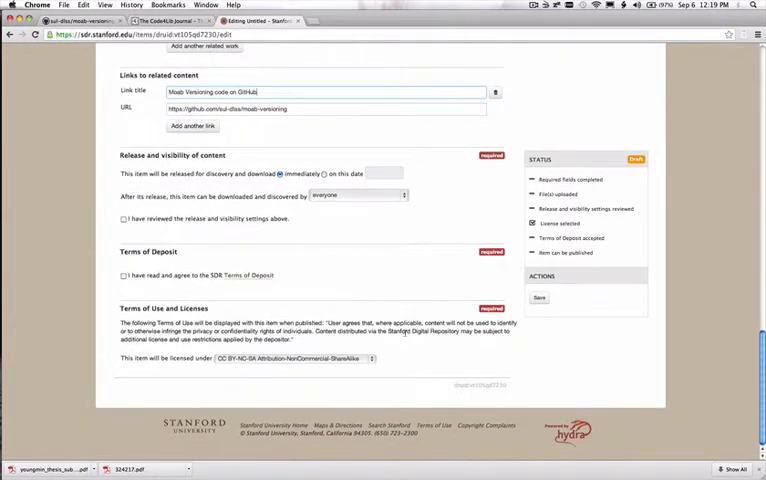
pyautogui.moveTo(188, 212)
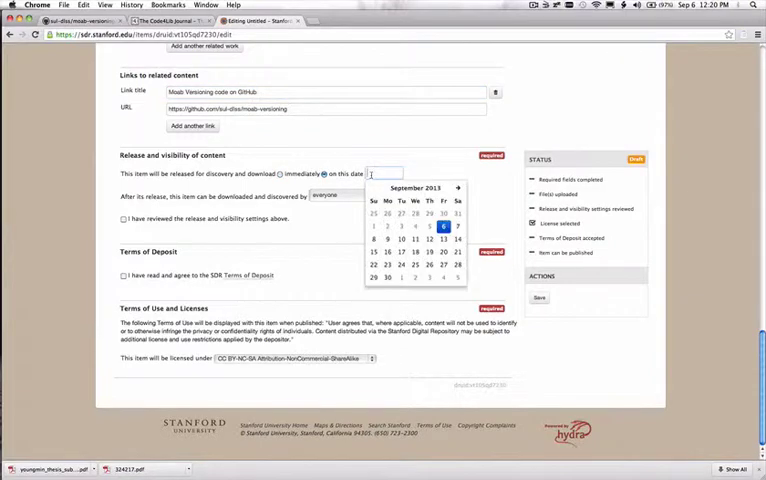
pyautogui.click(280, 174)
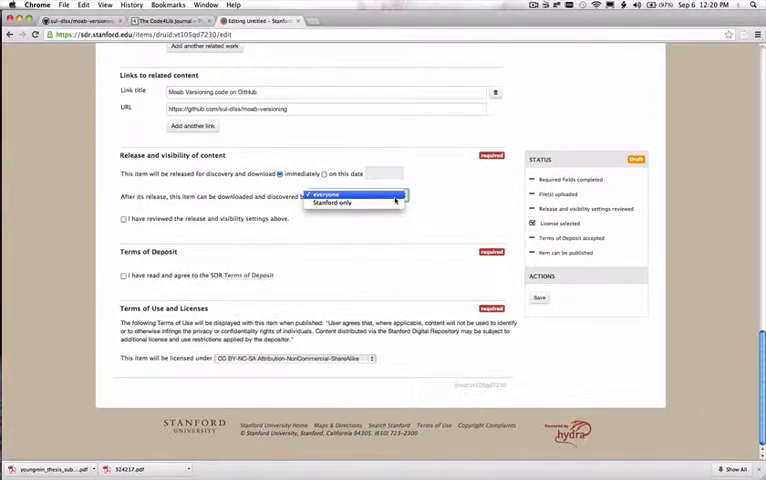
pyautogui.click(328, 194)
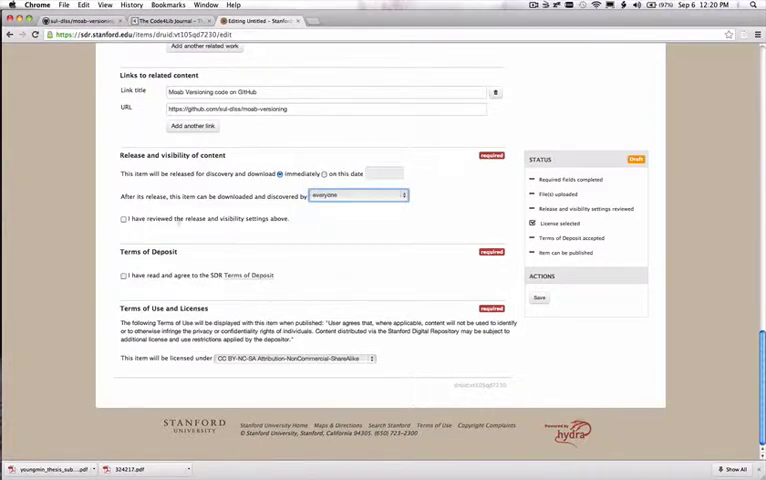
pyautogui.click(120, 220)
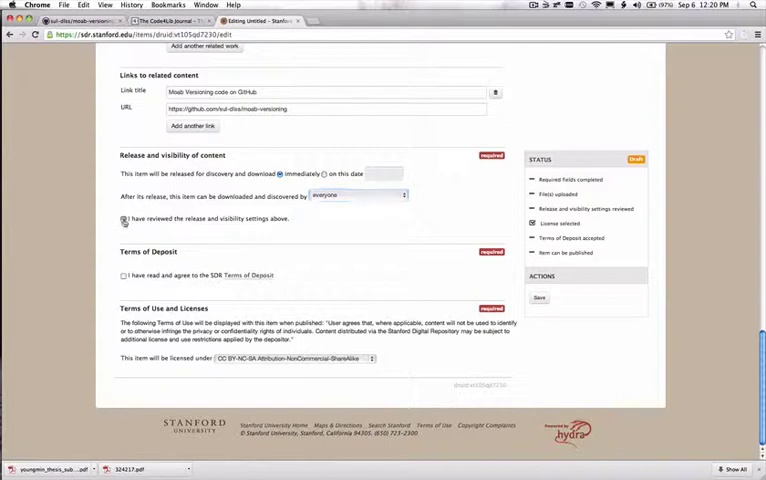
pyautogui.click(124, 220)
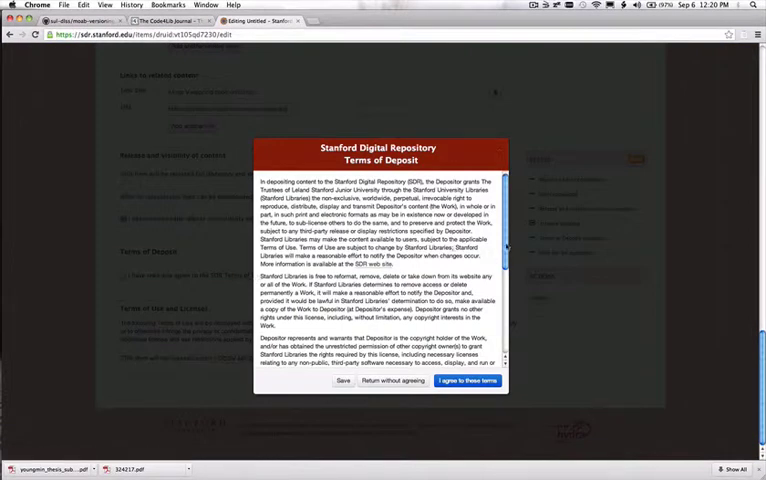
# Agree to the SDR Terms of Deposit and mark the agreement checkbox
pyautogui.scroll(-3)
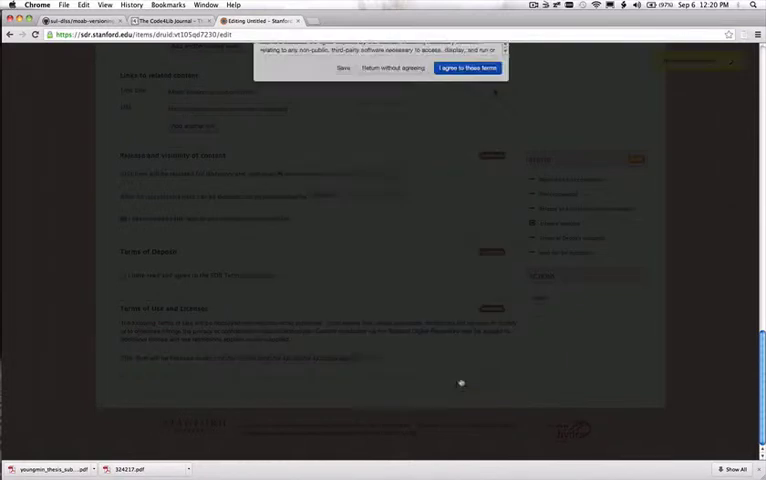
pyautogui.click(472, 68)
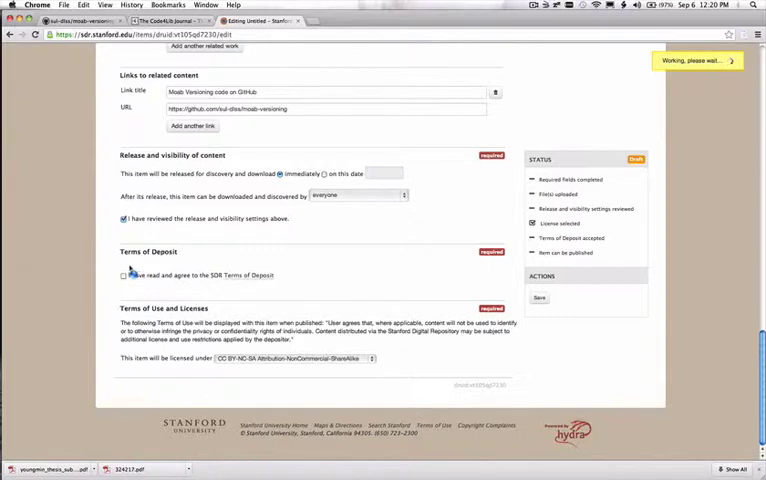
pyautogui.click(124, 276)
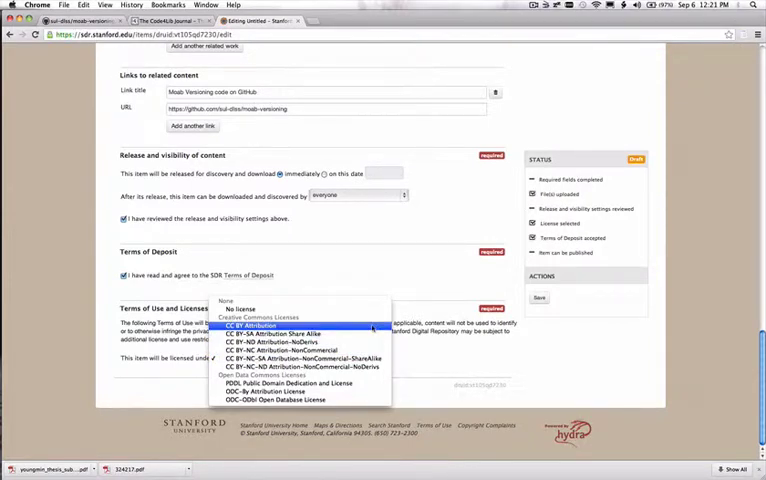
pyautogui.click(248, 326)
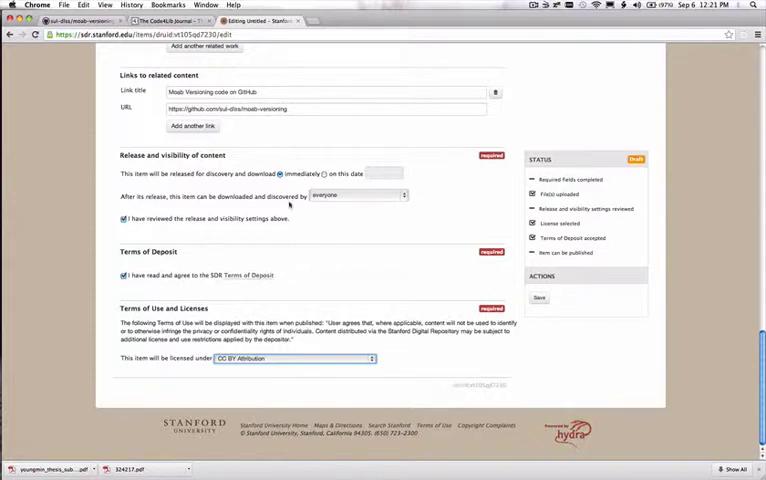
pyautogui.scroll(3)
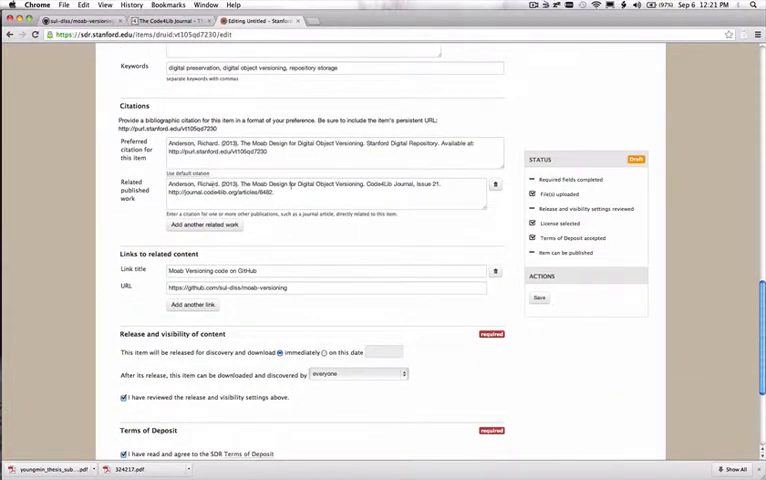
pyautogui.scroll(-3)
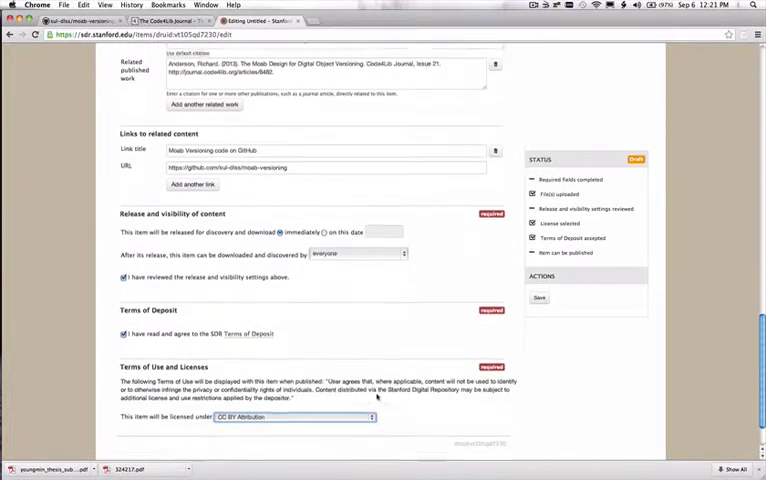
pyautogui.scroll(-3)
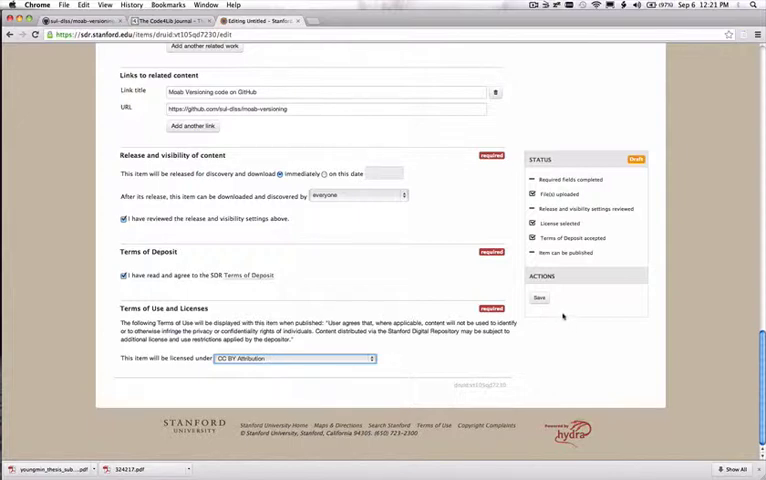
# Save the draft, bringing up the item's View Draft page with its details, authors and files
pyautogui.click(540, 298)
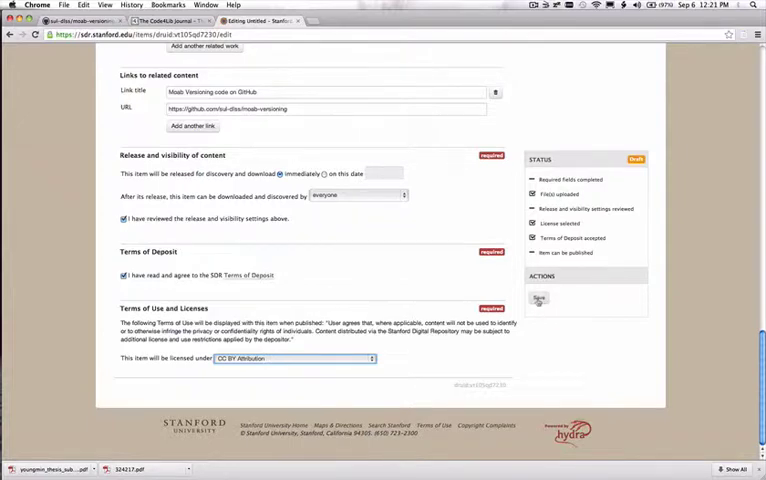
pyautogui.click(540, 300)
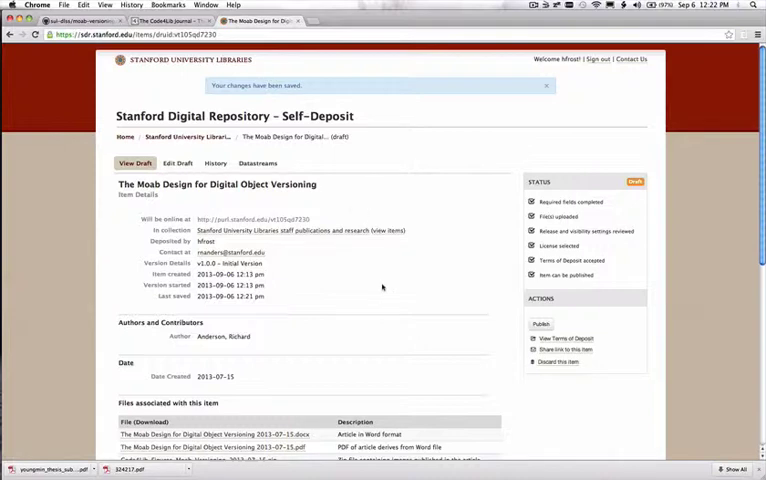
# Review the View Draft page down through files, citations and links, expanding the full abstract
pyautogui.scroll(-3)
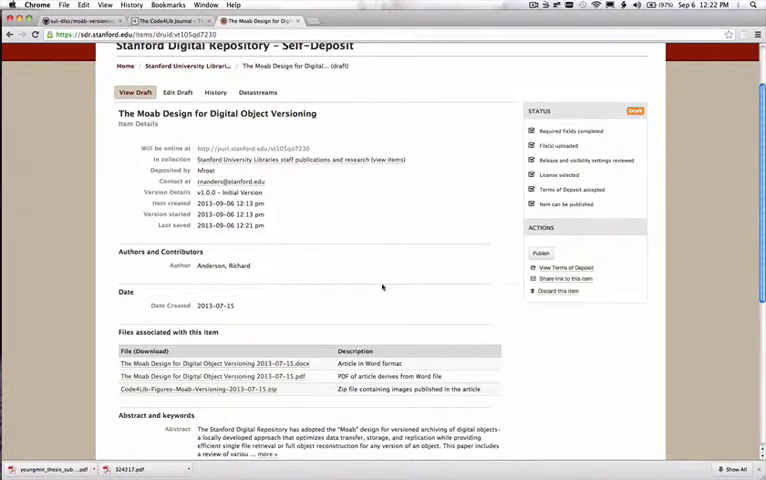
pyautogui.scroll(-3)
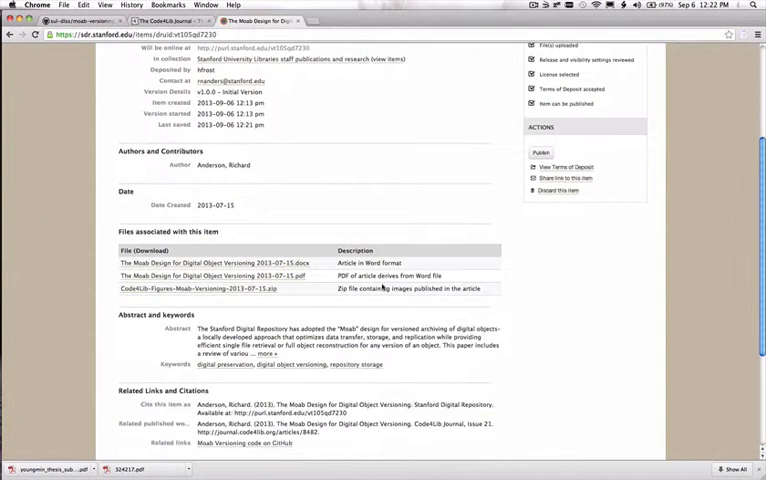
pyautogui.scroll(-3)
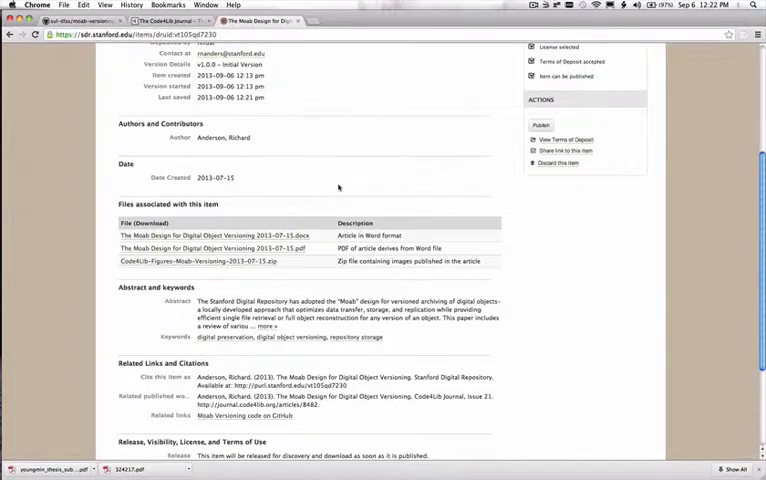
pyautogui.scroll(-3)
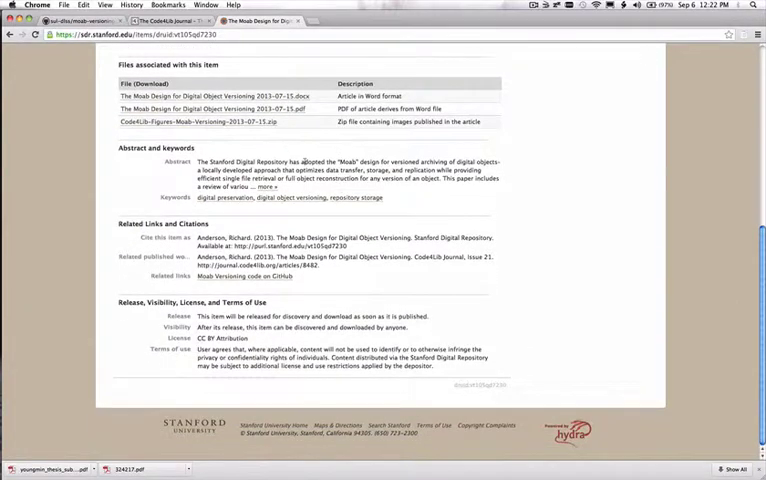
pyautogui.click(268, 188)
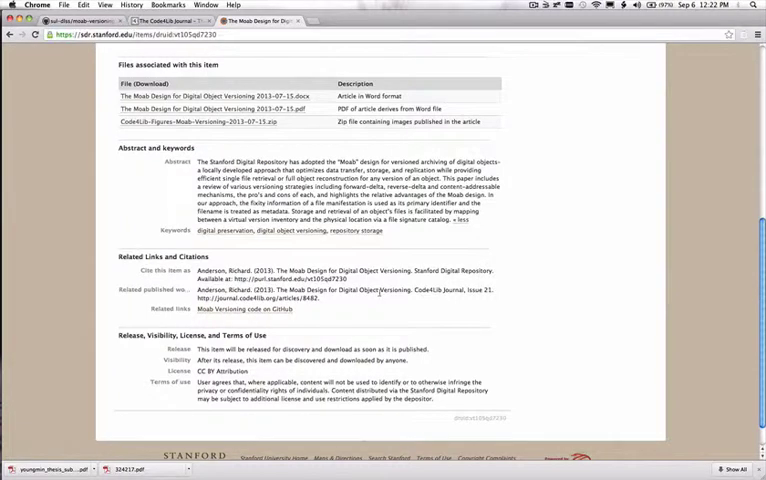
pyautogui.moveTo(380, 306)
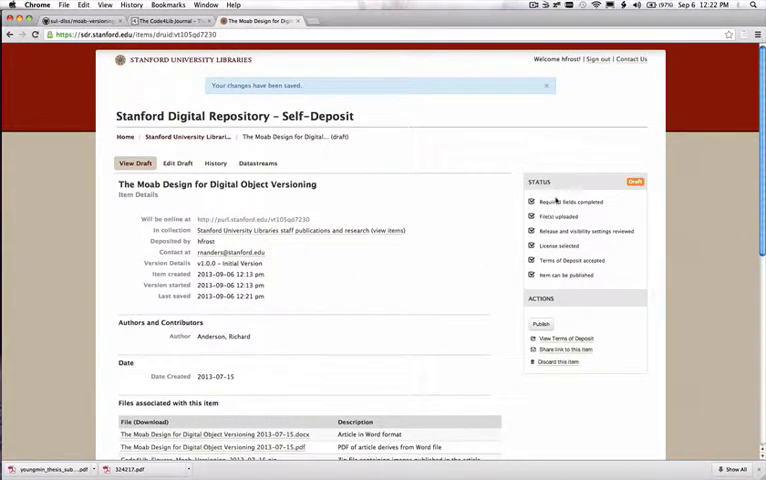
pyautogui.moveTo(544, 288)
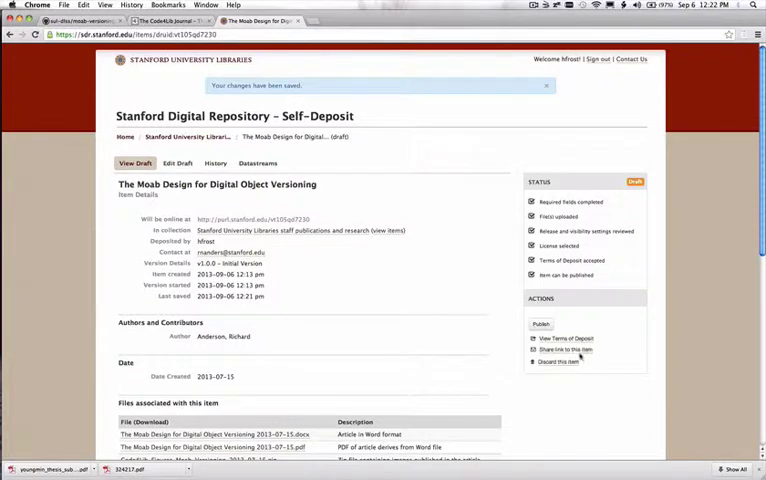
pyautogui.click(566, 348)
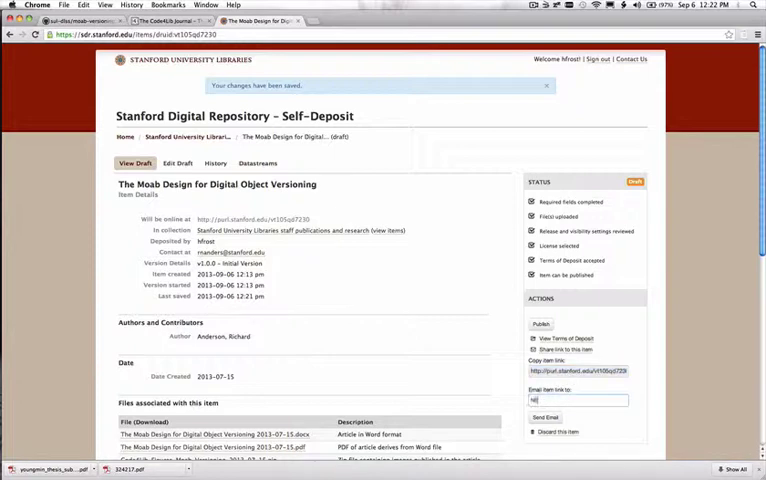
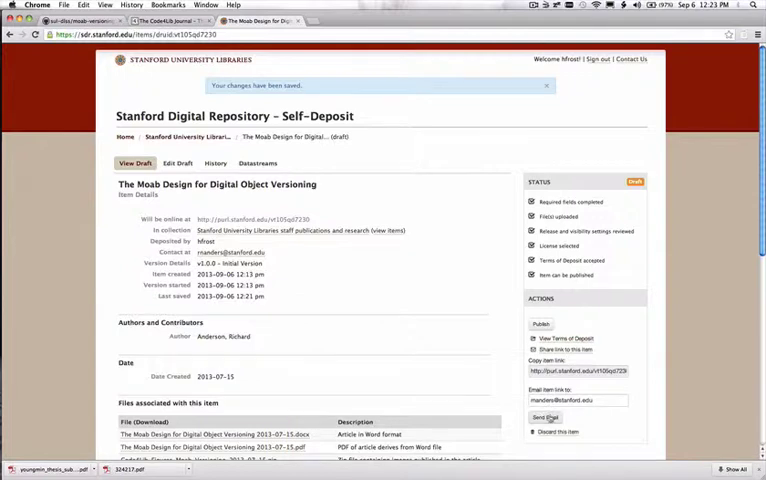
pyautogui.click(546, 416)
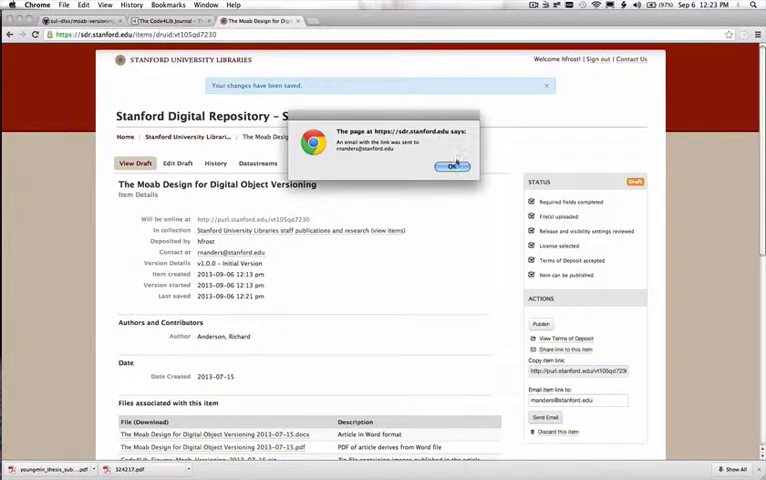
pyautogui.click(452, 166)
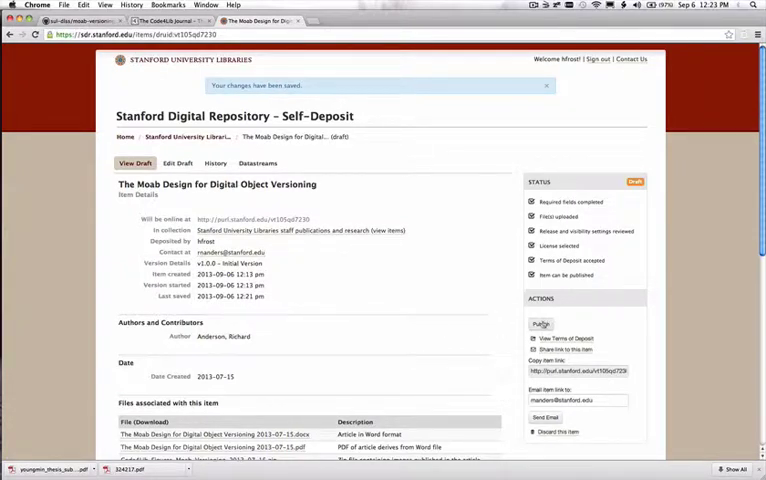
# Publish the article to the repository and confirm in the browser dialog
pyautogui.click(540, 324)
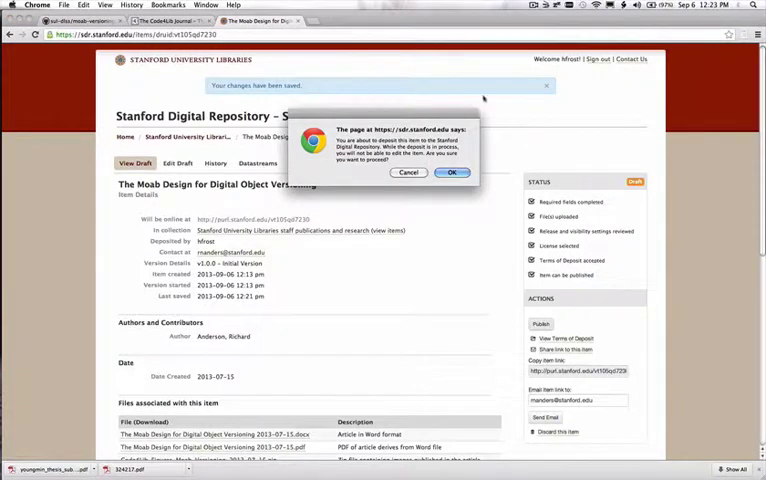
pyautogui.moveTo(448, 252)
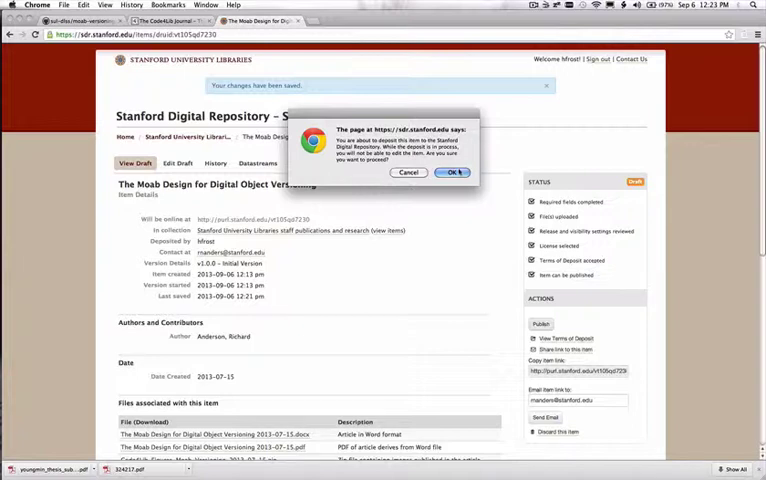
pyautogui.click(450, 172)
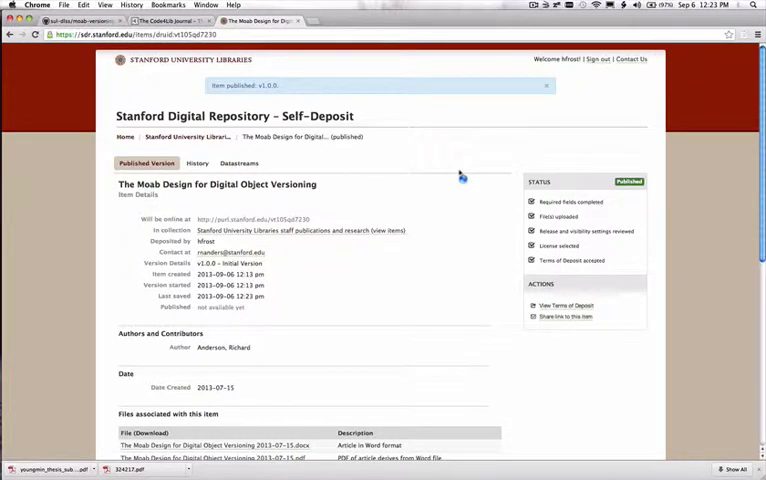
pyautogui.moveTo(316, 220)
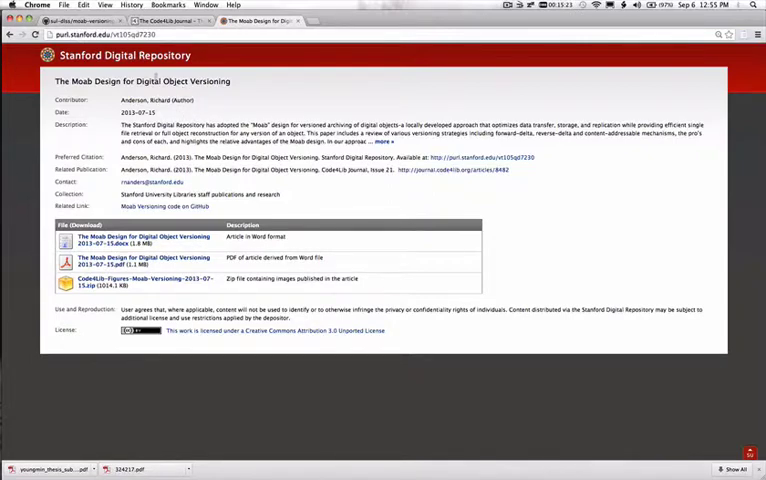
pyautogui.moveTo(400, 194)
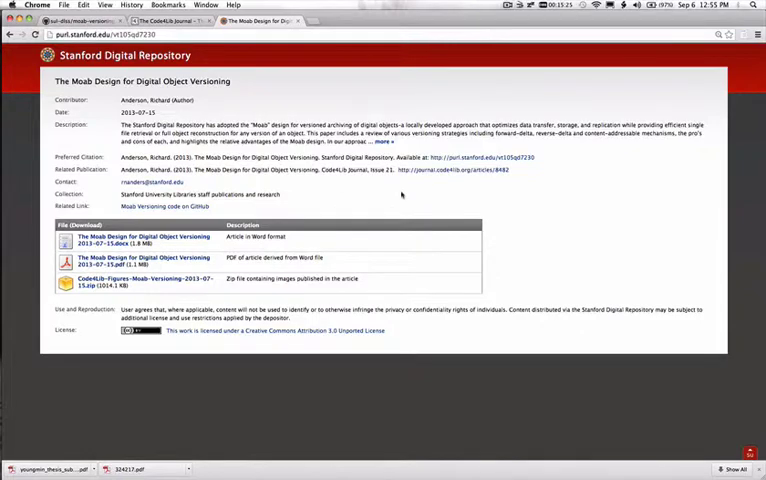
pyautogui.moveTo(144, 240)
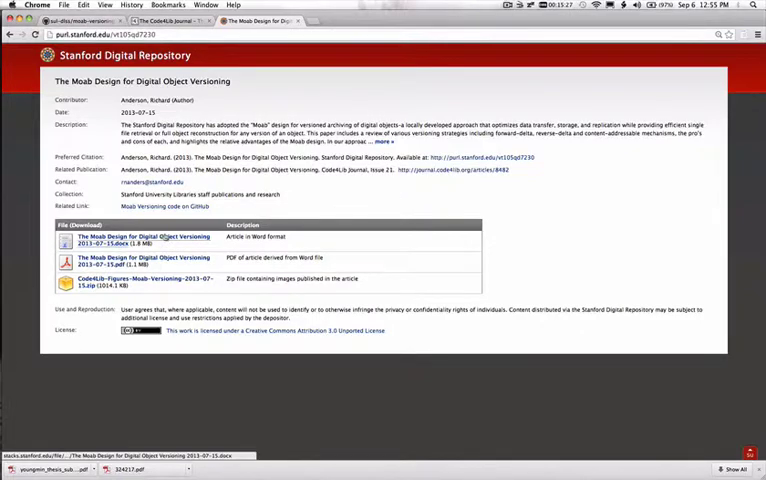
pyautogui.moveTo(332, 200)
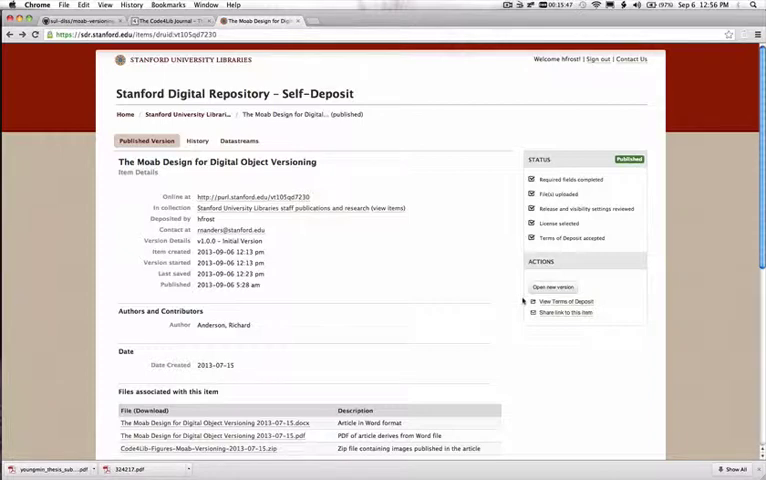
pyautogui.moveTo(432, 280)
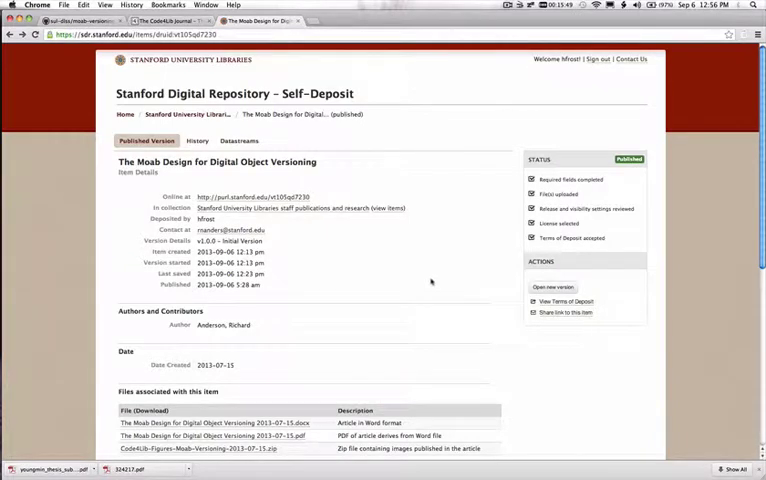